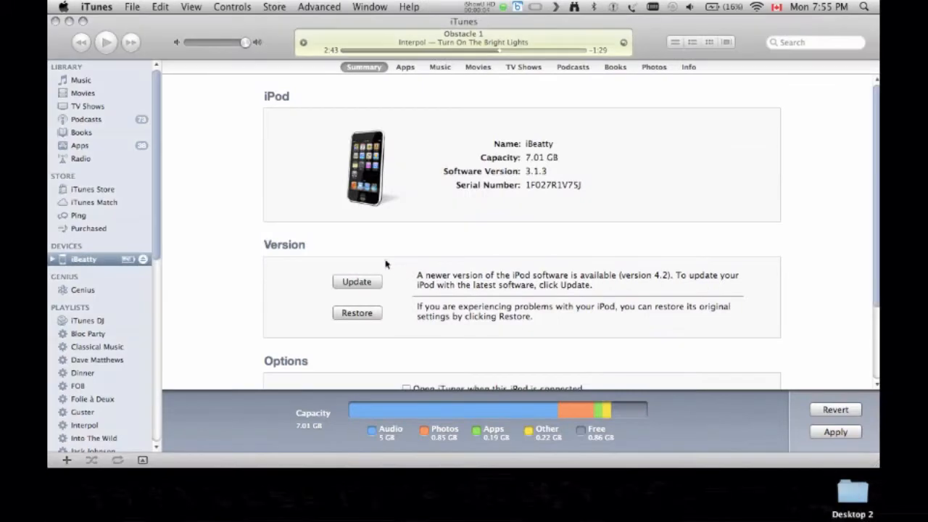
{"action": "mouse_move", "coordinate": [355, 439]}
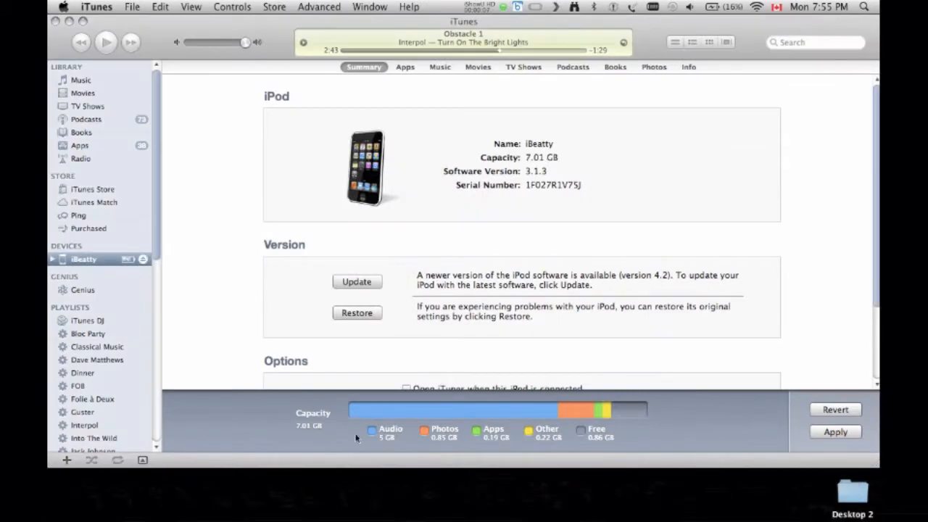
{"action": "mouse_move", "coordinate": [402, 98]}
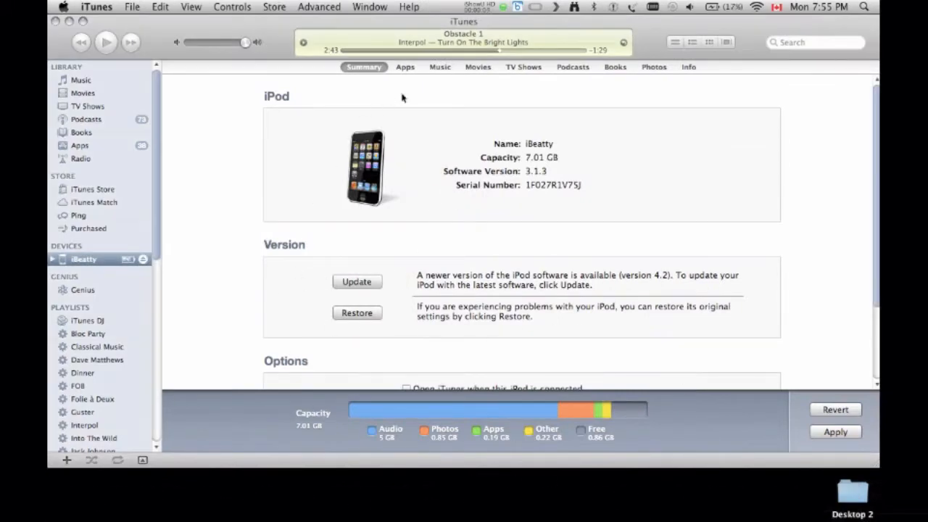
Step: Review the iPod's Music, Movies, Photos and Info tabs, scrolling to Sync Contacts and Calendars
{"action": "left_click", "coordinate": [440, 67]}
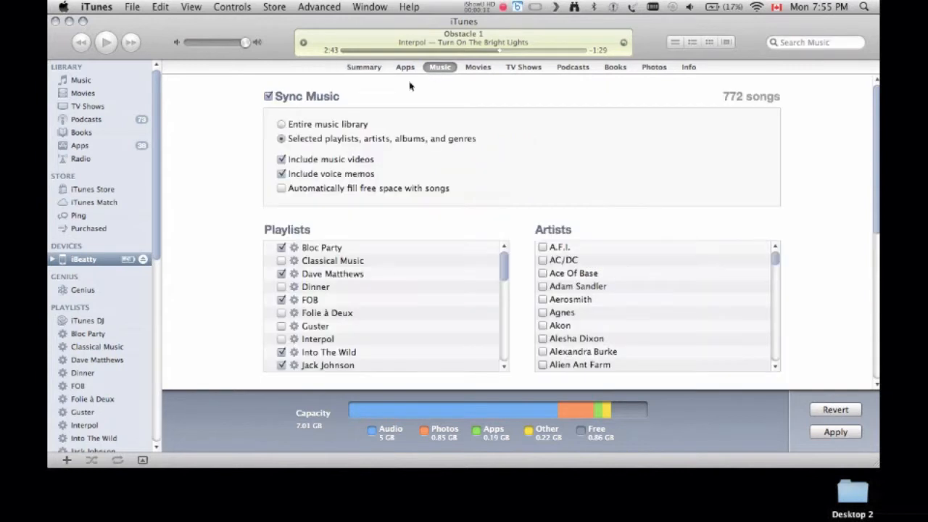
{"action": "mouse_move", "coordinate": [580, 383]}
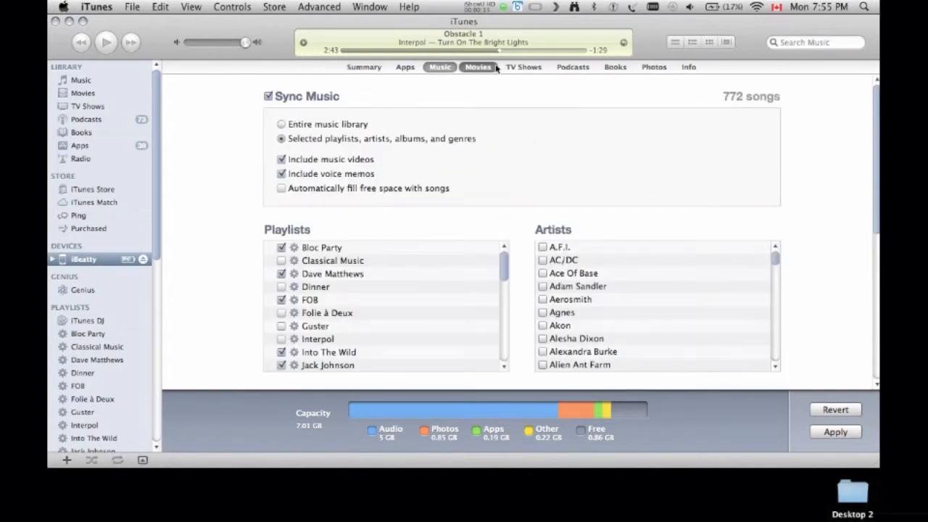
{"action": "left_click", "coordinate": [478, 67]}
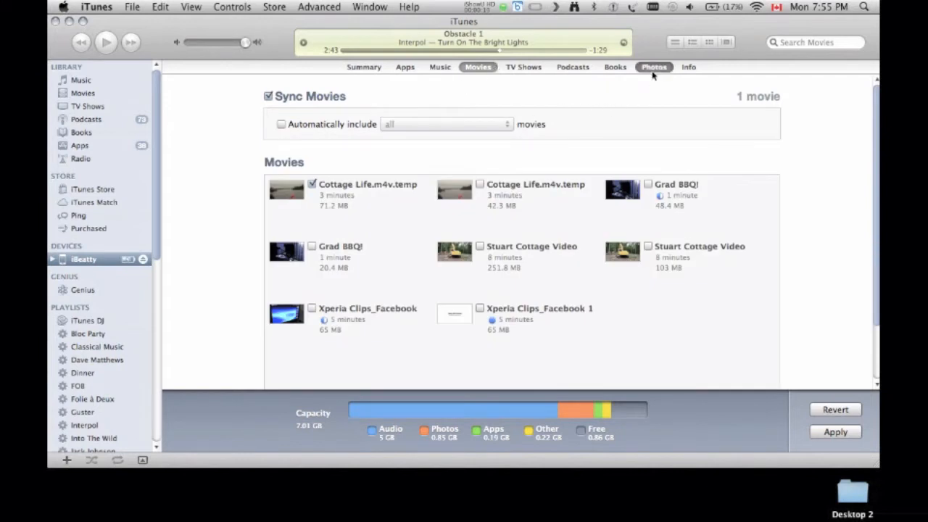
{"action": "left_click", "coordinate": [653, 67]}
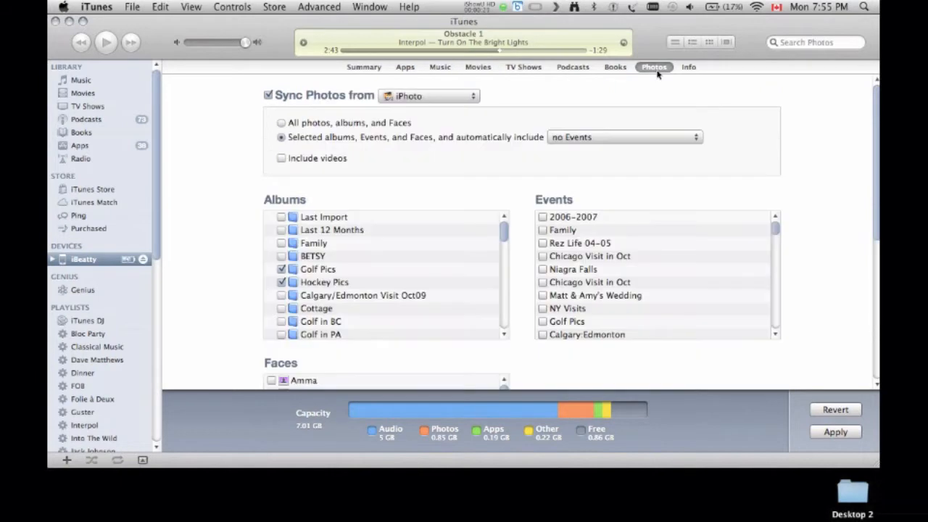
{"action": "scroll", "scroll_direction": "down", "scroll_amount": 3}
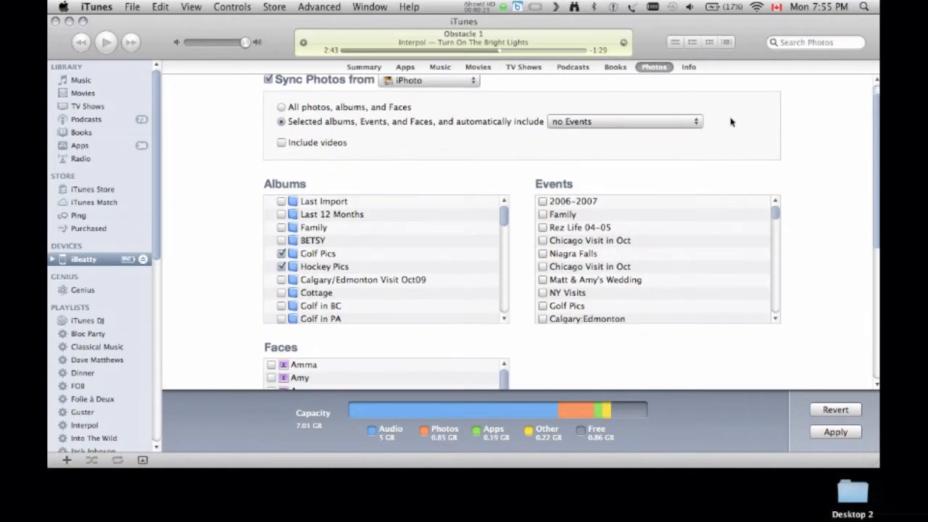
{"action": "left_click", "coordinate": [687, 67]}
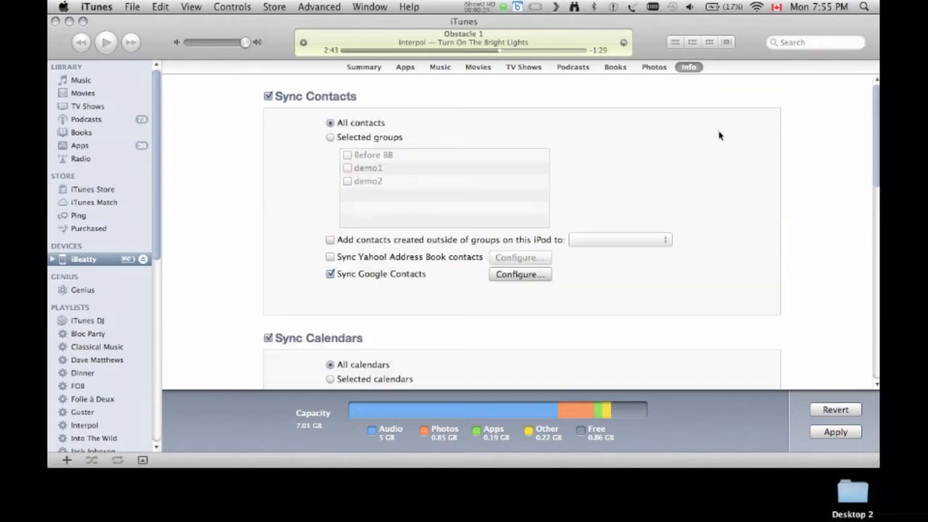
{"action": "scroll", "scroll_direction": "down", "scroll_amount": 3}
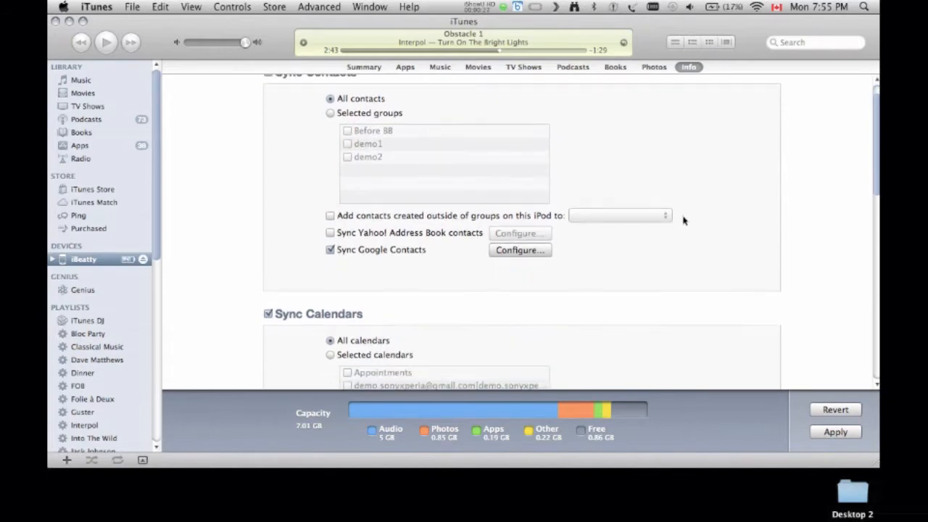
{"action": "scroll", "scroll_direction": "down", "scroll_amount": 3}
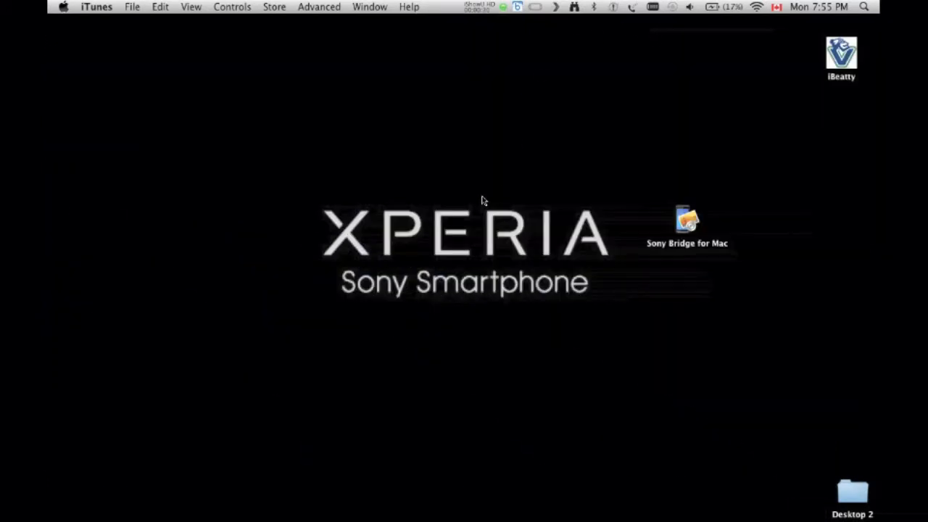
{"action": "mouse_move", "coordinate": [446, 409]}
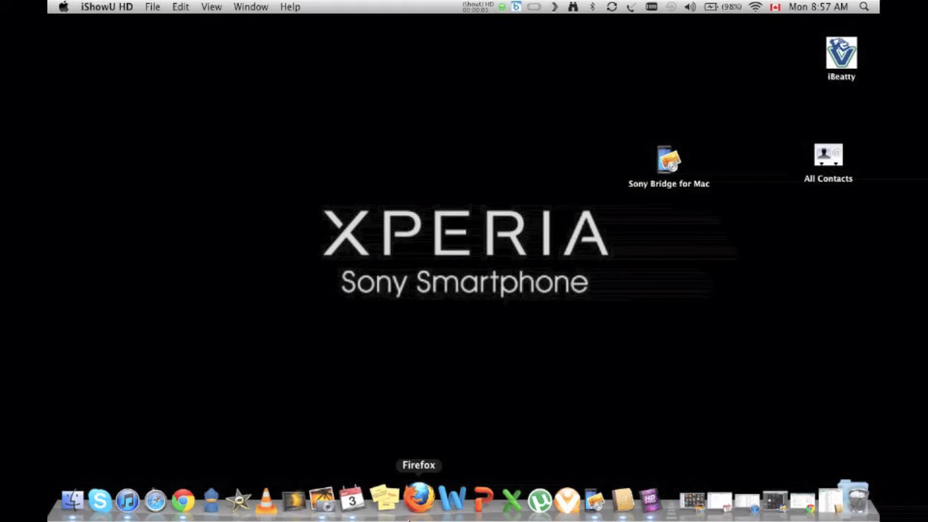
{"action": "mouse_move", "coordinate": [223, 500]}
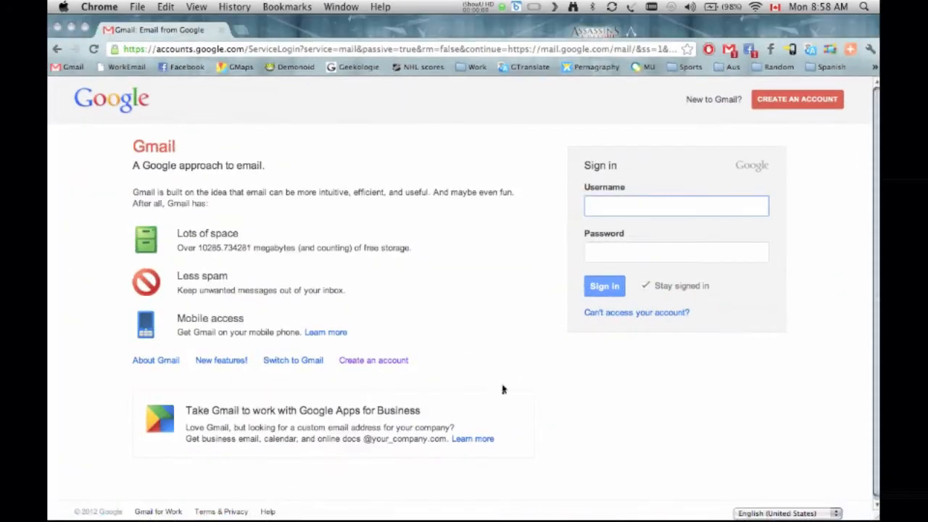
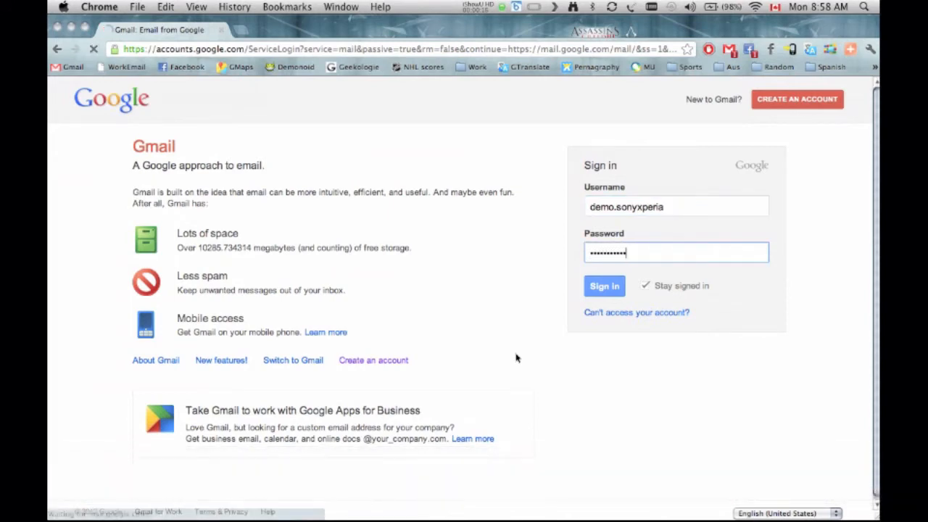
{"action": "left_click", "coordinate": [604, 285]}
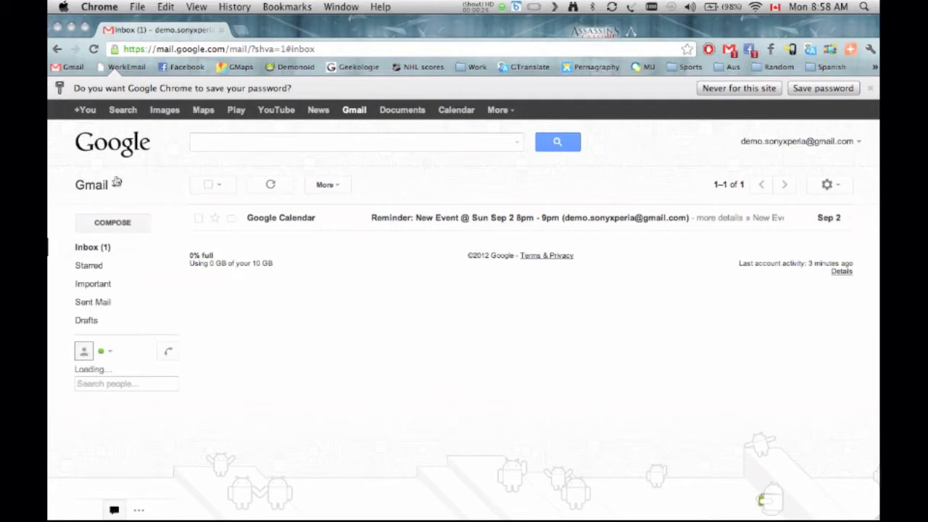
Step: Switch Gmail to the empty Contacts list and launch Address Book from the Dock
{"action": "left_click", "coordinate": [112, 223]}
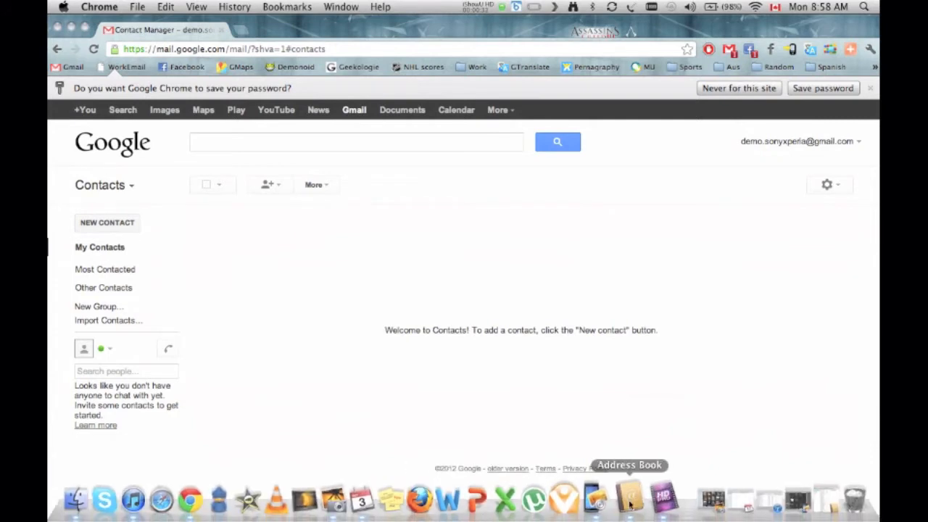
{"action": "left_click", "coordinate": [629, 499]}
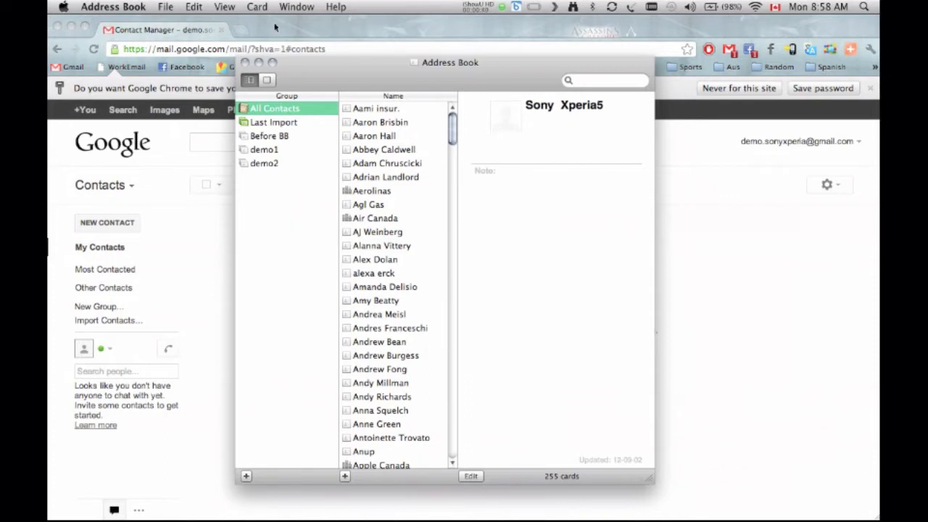
Step: Export the full contact group as the 'All Contacts' vCard to the Desktop
{"action": "left_click", "coordinate": [165, 6]}
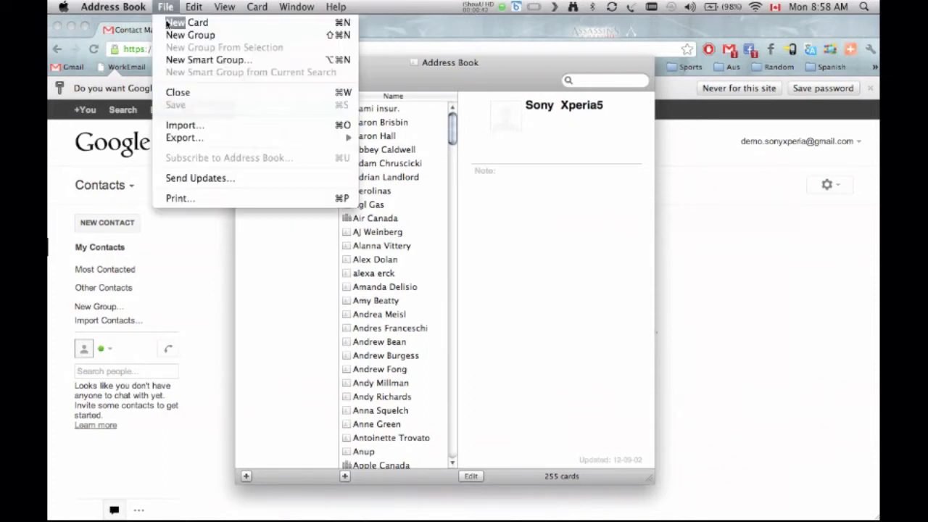
{"action": "mouse_move", "coordinate": [184, 138]}
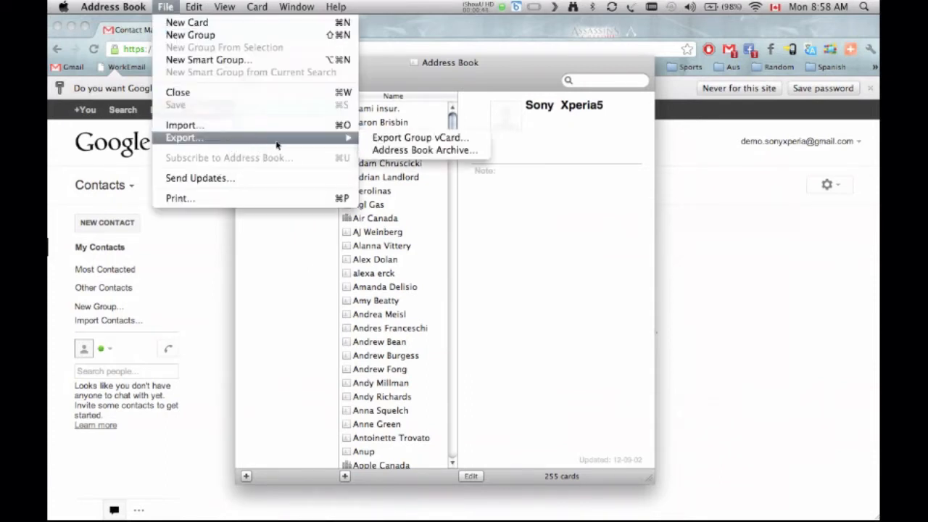
{"action": "left_click", "coordinate": [424, 150]}
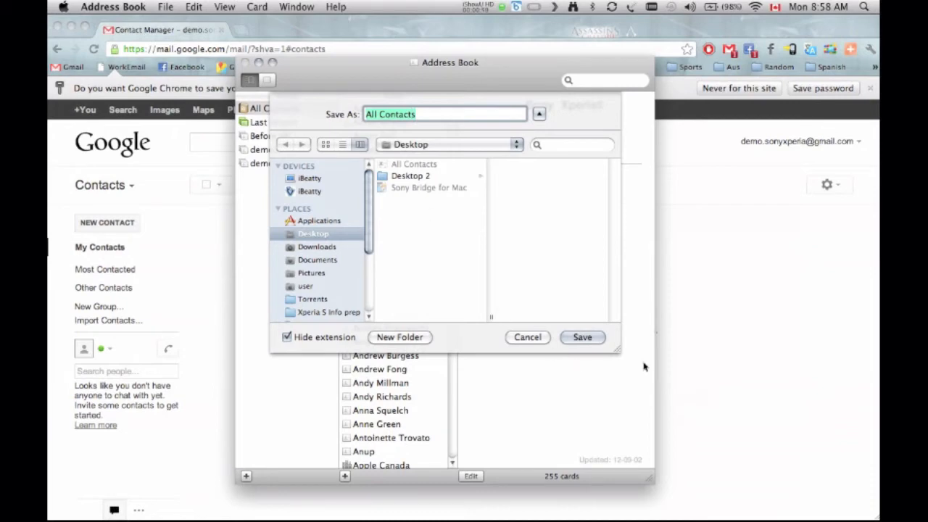
{"action": "left_click", "coordinate": [582, 337]}
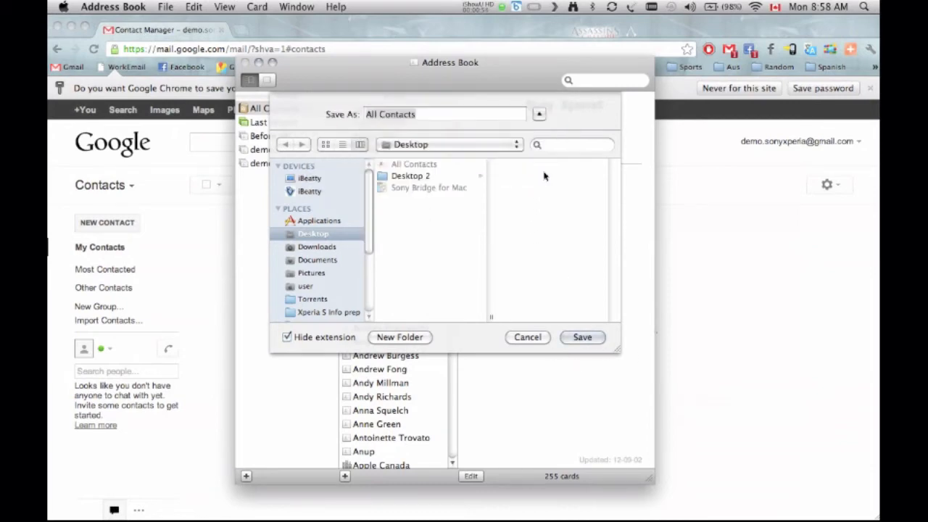
{"action": "left_click", "coordinate": [527, 337]}
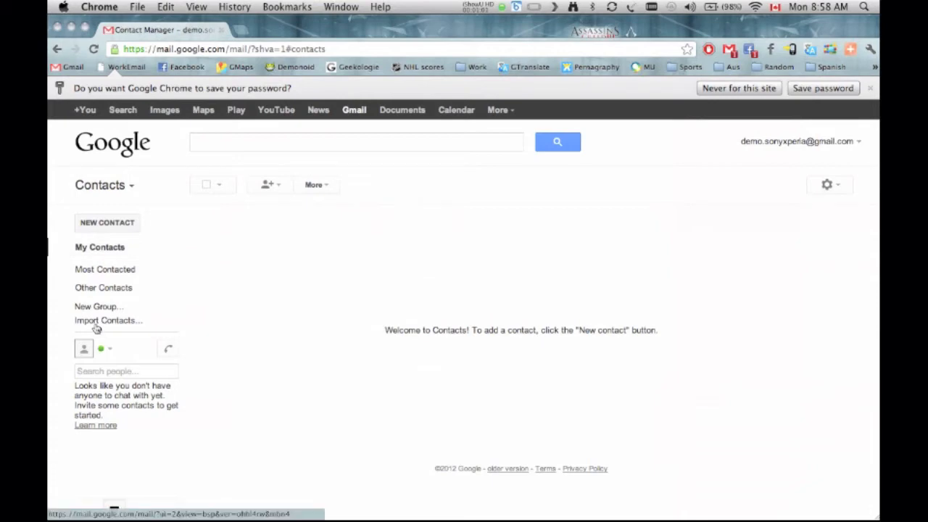
Step: Import All Contacts.vcf into Google Contacts
{"action": "left_click", "coordinate": [107, 320]}
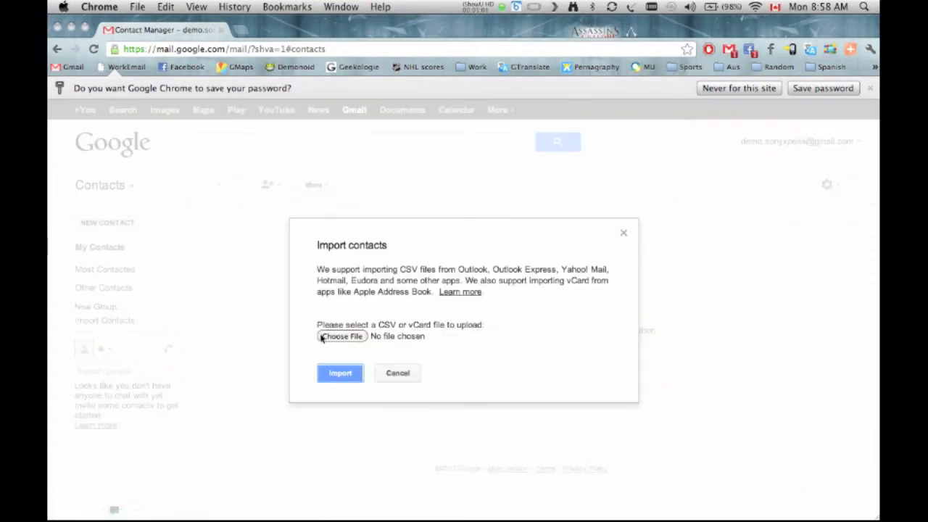
{"action": "left_click", "coordinate": [341, 336]}
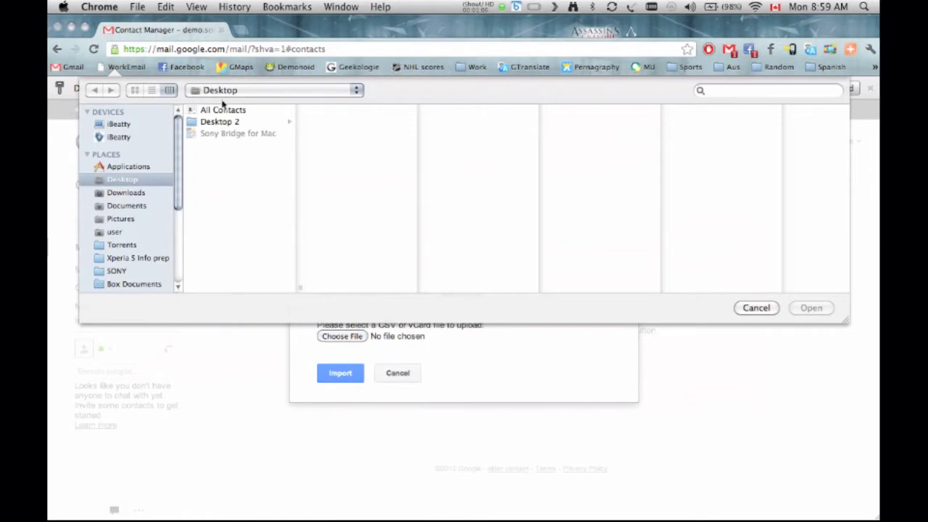
{"action": "left_click", "coordinate": [223, 109]}
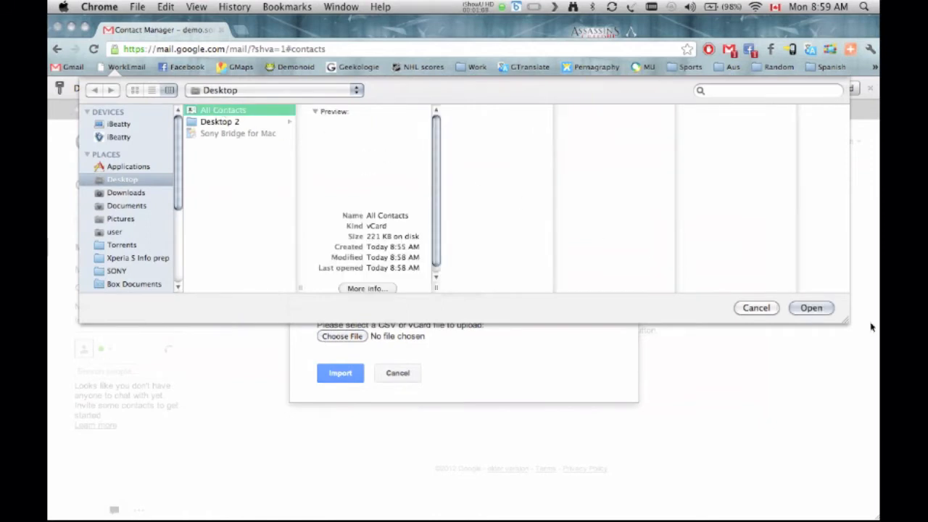
{"action": "left_click", "coordinate": [811, 308]}
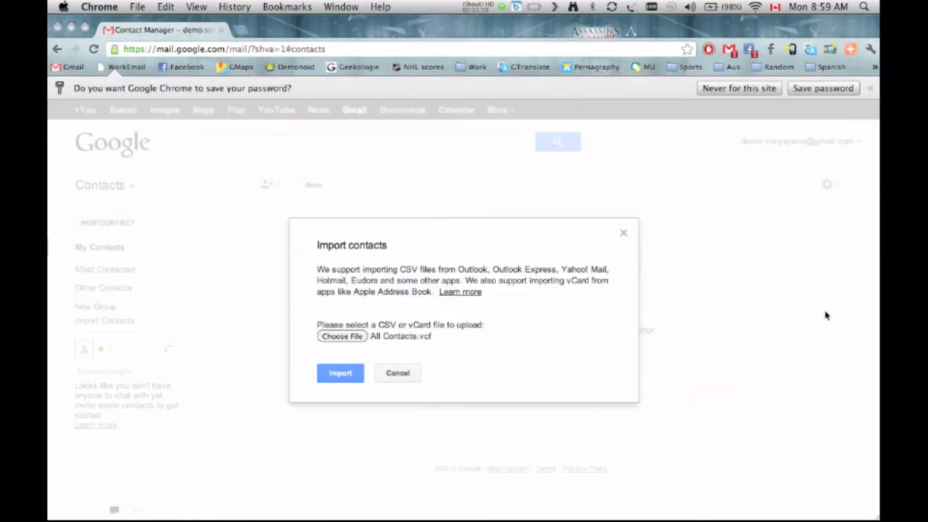
{"action": "left_click", "coordinate": [340, 373]}
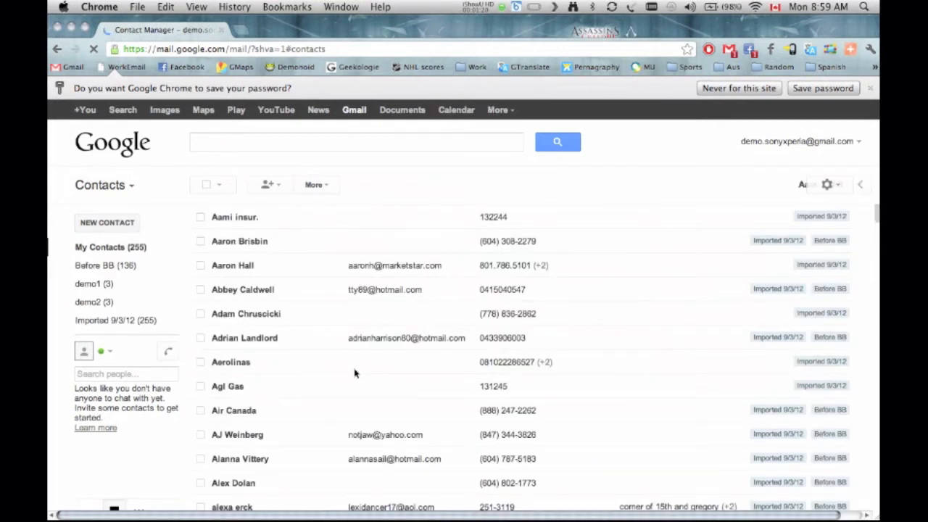
{"action": "mouse_move", "coordinate": [231, 314]}
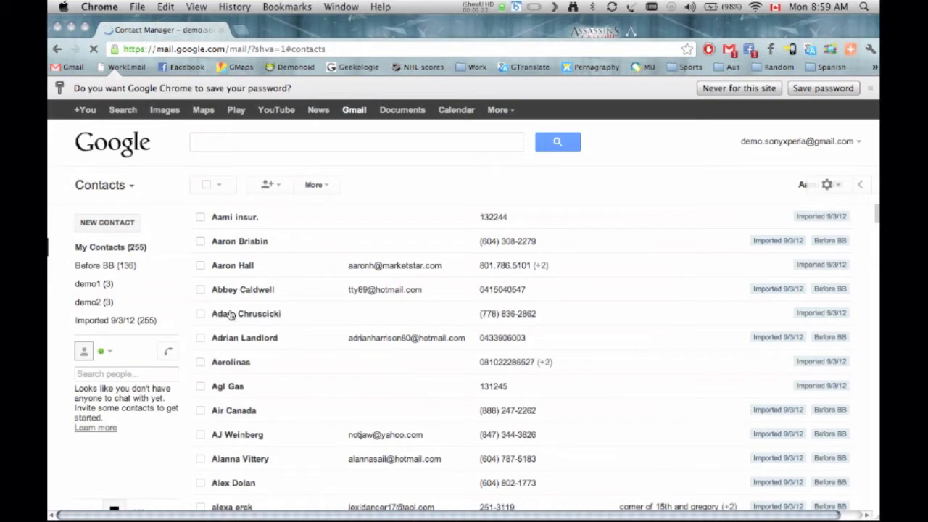
{"action": "mouse_move", "coordinate": [272, 194]}
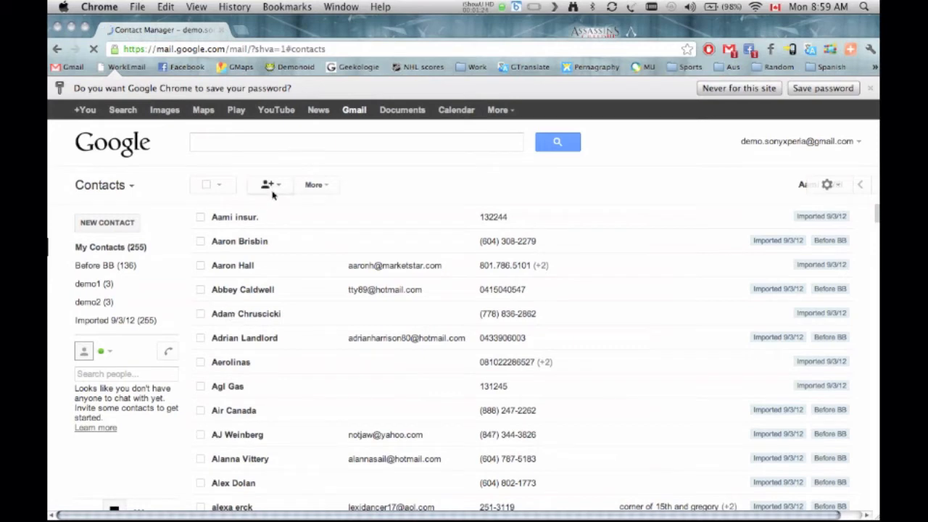
{"action": "mouse_move", "coordinate": [267, 184]}
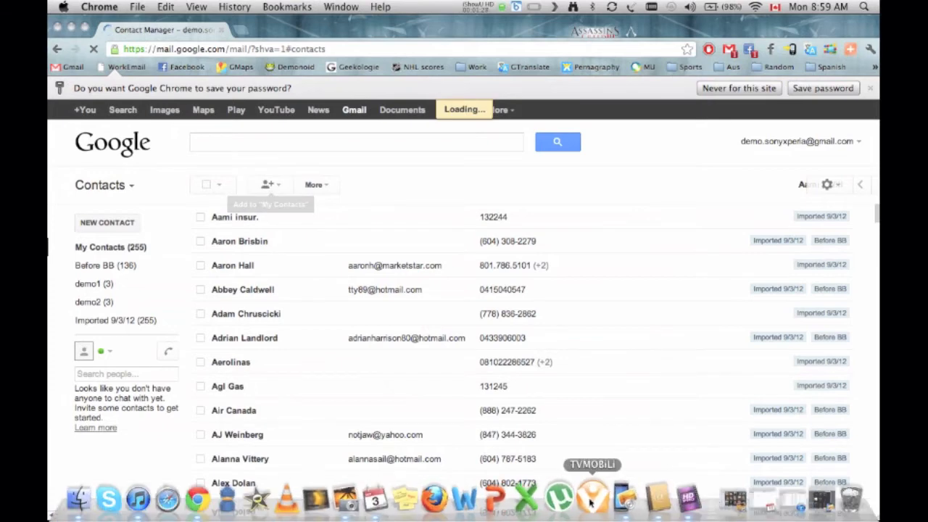
{"action": "left_click", "coordinate": [591, 497]}
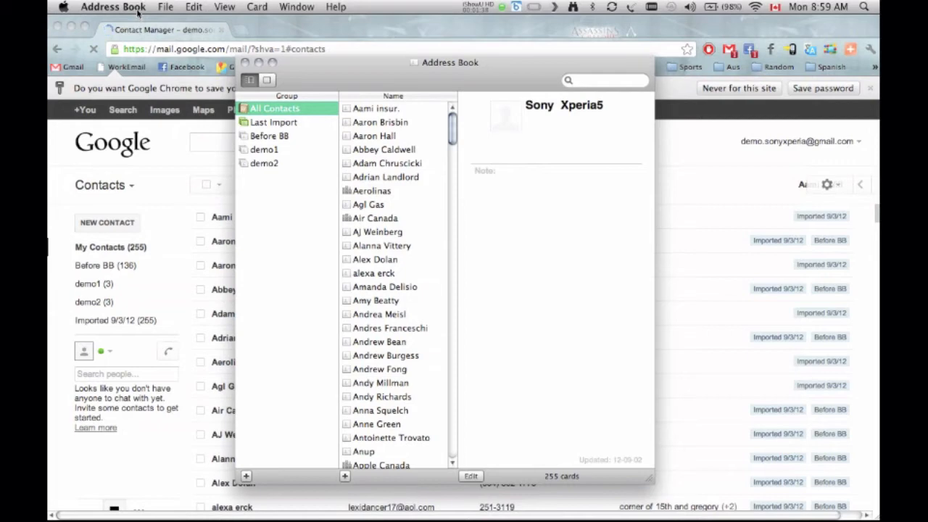
{"action": "left_click", "coordinate": [113, 6]}
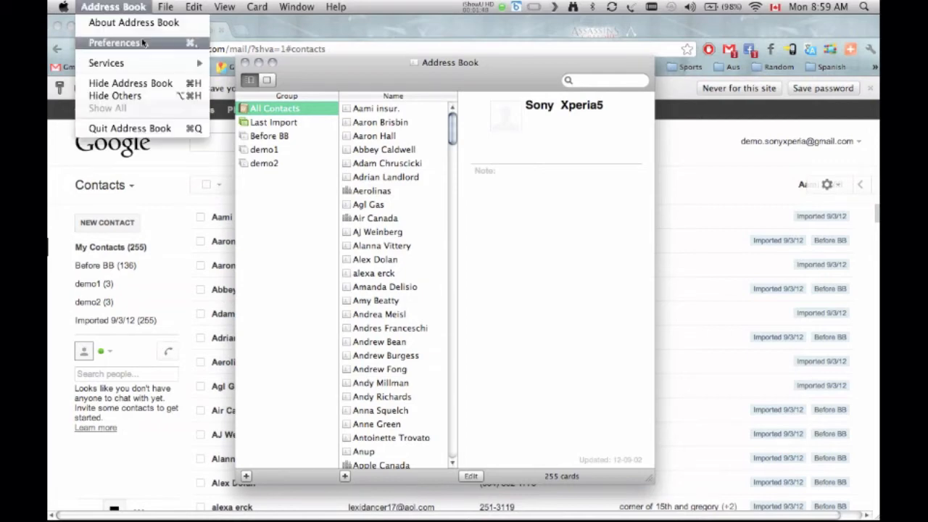
{"action": "left_click", "coordinate": [115, 42]}
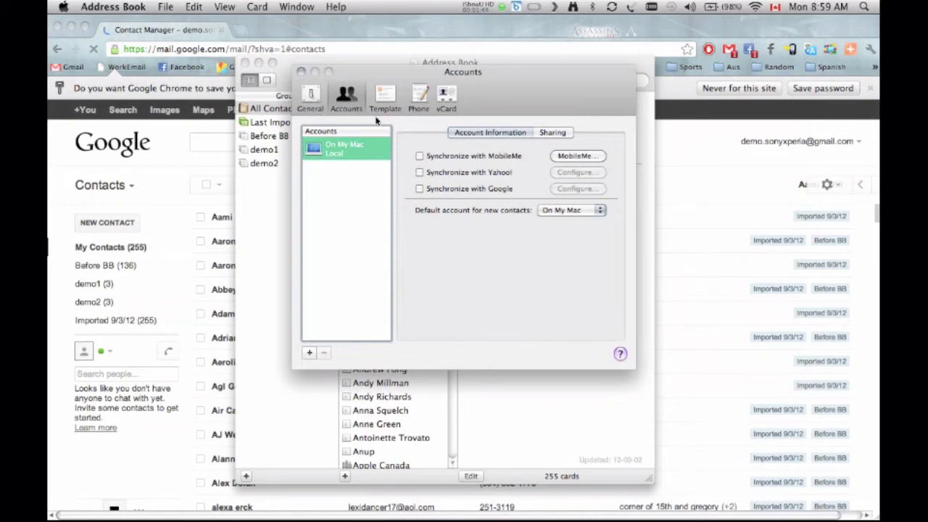
{"action": "left_click", "coordinate": [420, 188]}
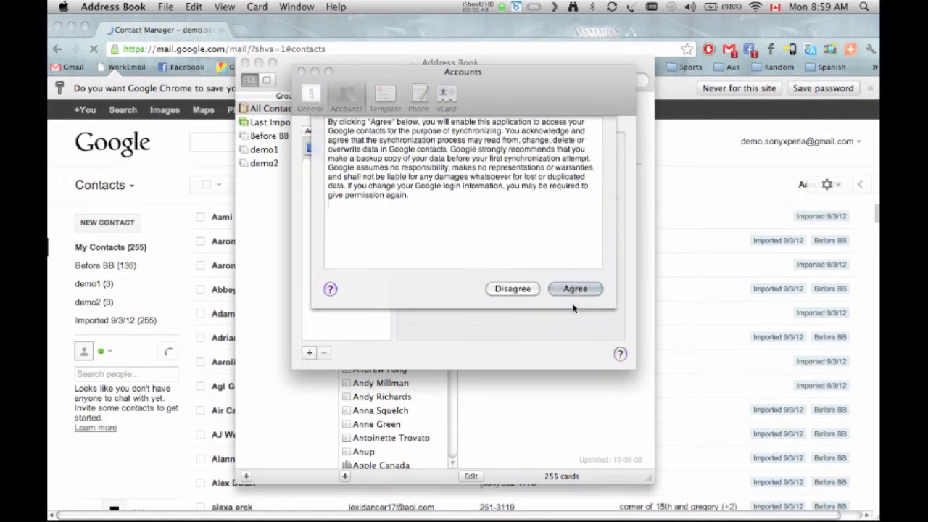
{"action": "left_click", "coordinate": [574, 289]}
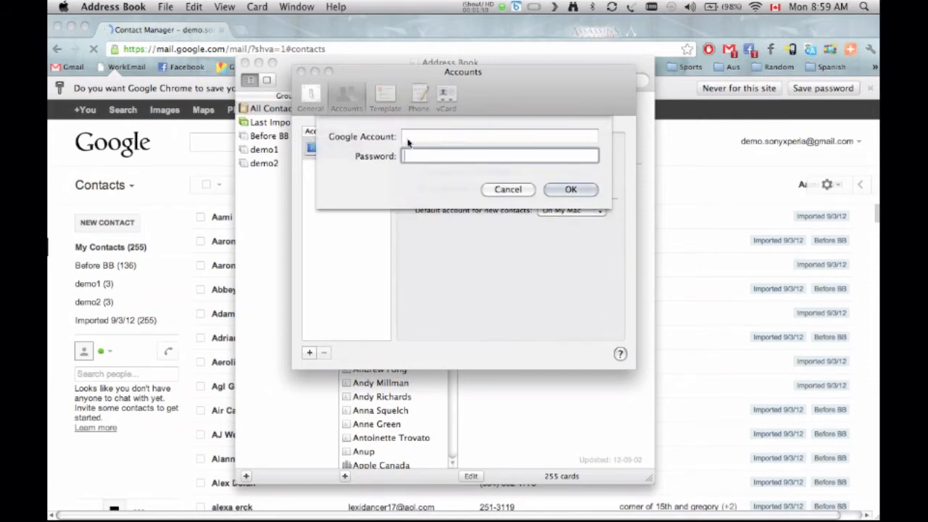
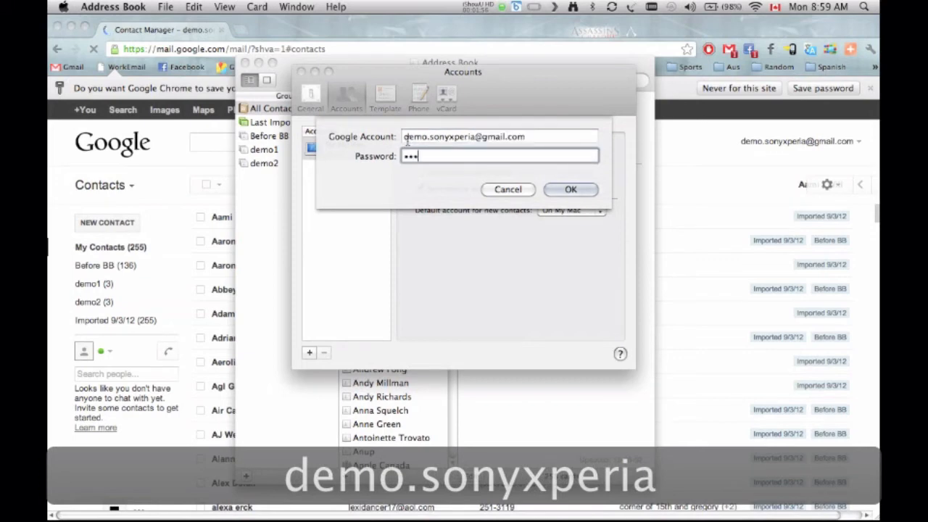
{"action": "type", "text": "password"}
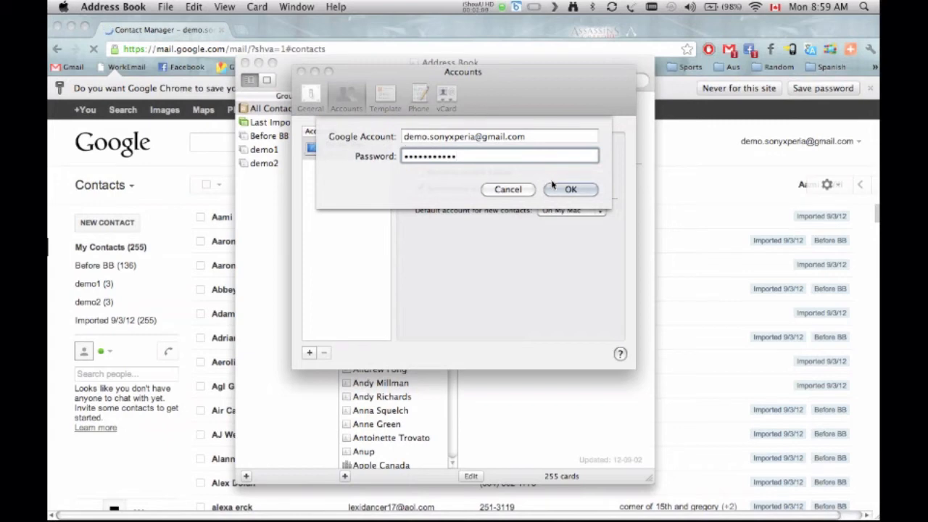
{"action": "left_click", "coordinate": [570, 190]}
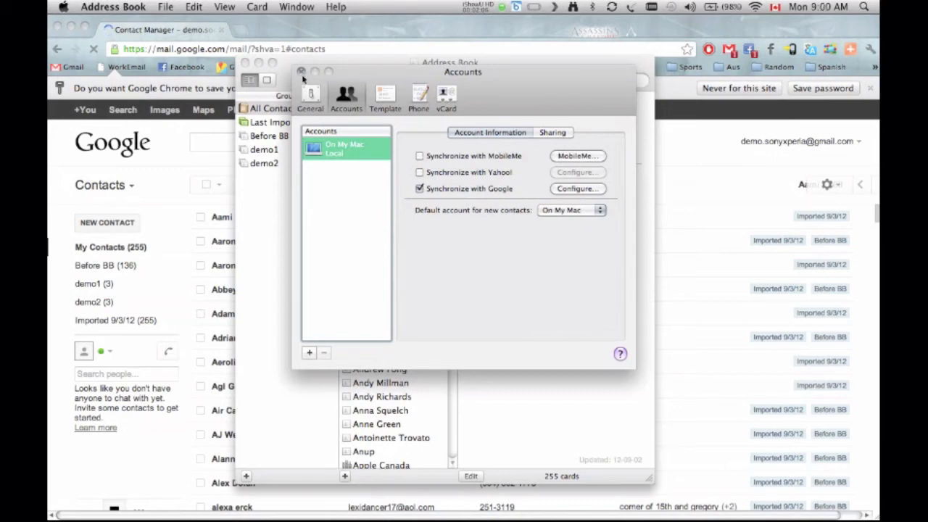
{"action": "left_click", "coordinate": [300, 71]}
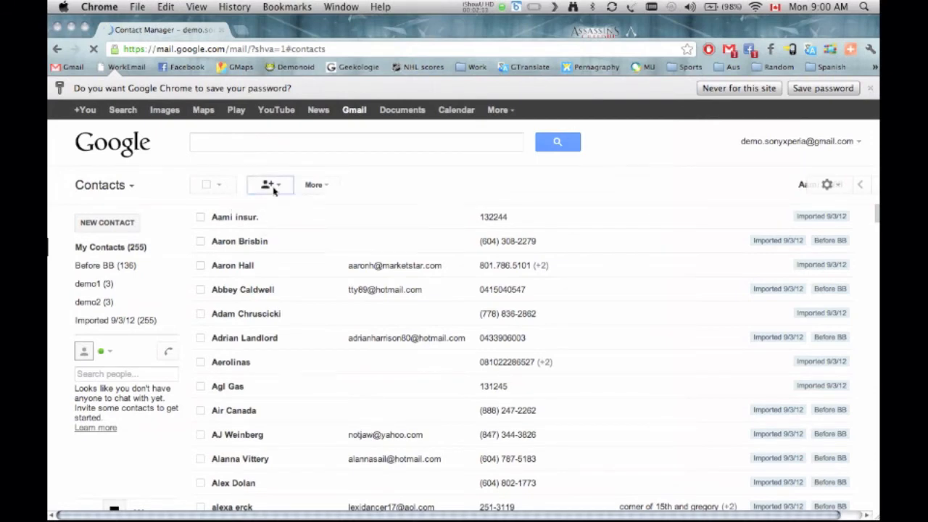
{"action": "mouse_move", "coordinate": [362, 419]}
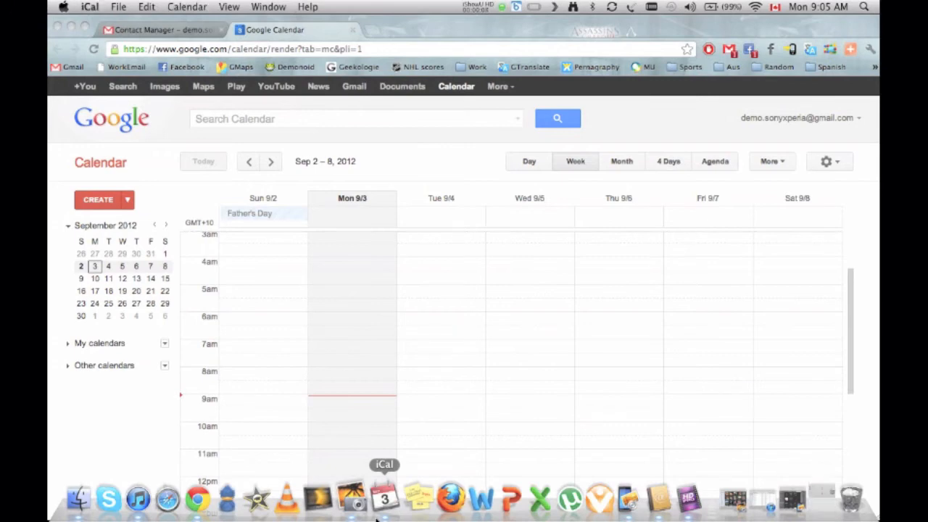
Step: Launch iCal and open its Preferences, showing an empty Accounts list
{"action": "left_click", "coordinate": [384, 498]}
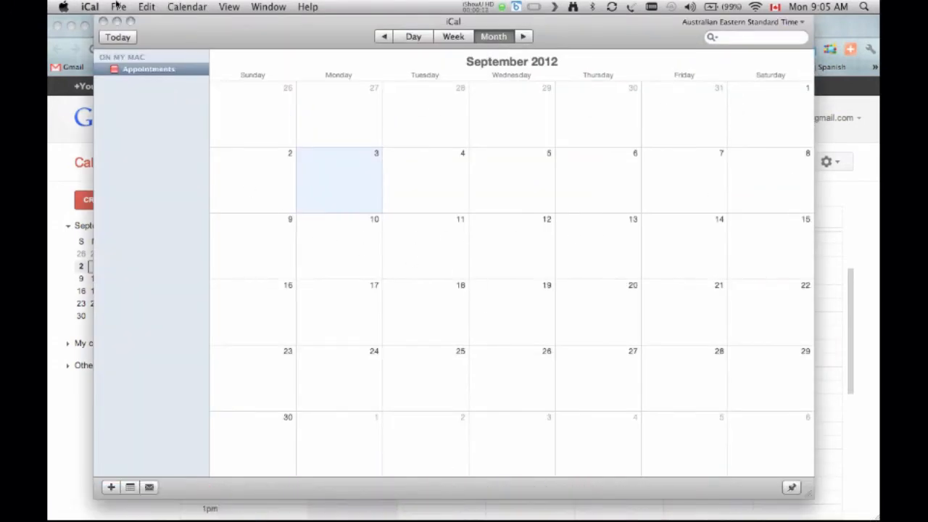
{"action": "left_click", "coordinate": [89, 6]}
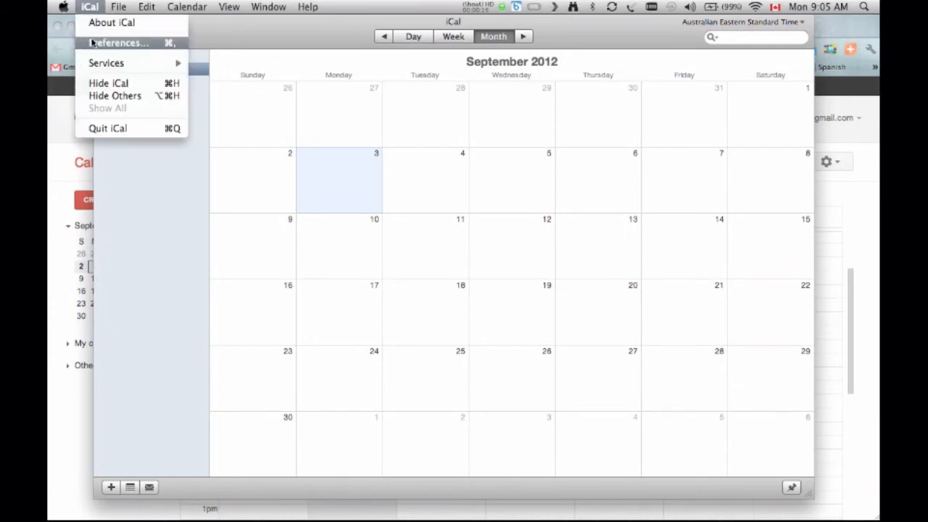
{"action": "left_click", "coordinate": [118, 42]}
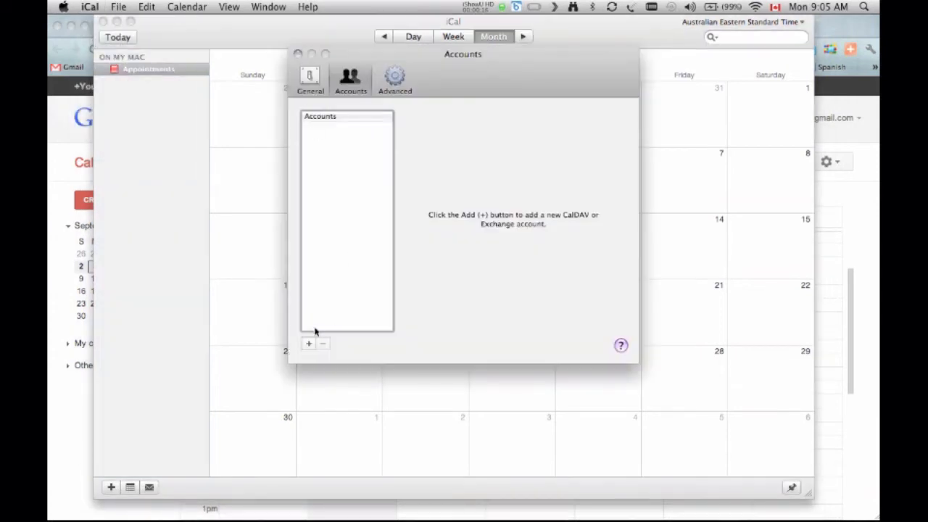
Step: Create a Google-type account in iCal with the demo Gmail address and password
{"action": "left_click", "coordinate": [308, 343]}
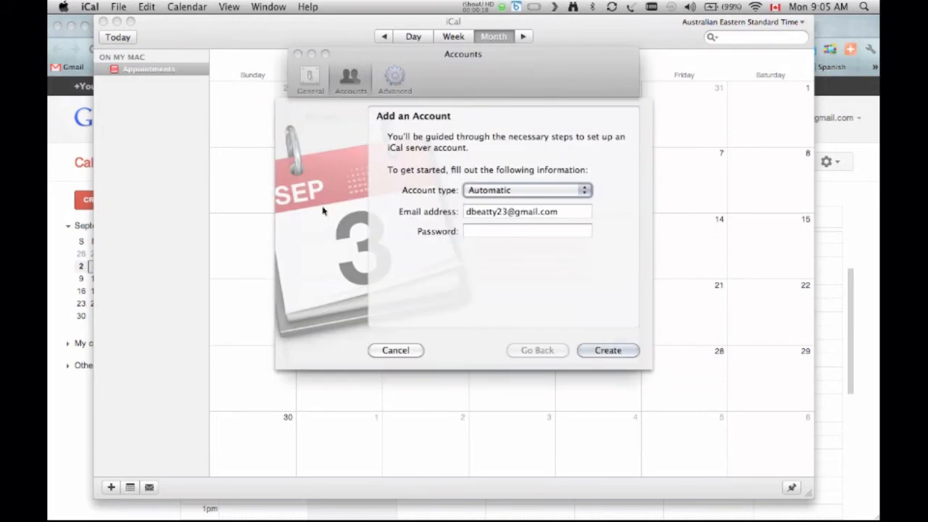
{"action": "left_click", "coordinate": [525, 190]}
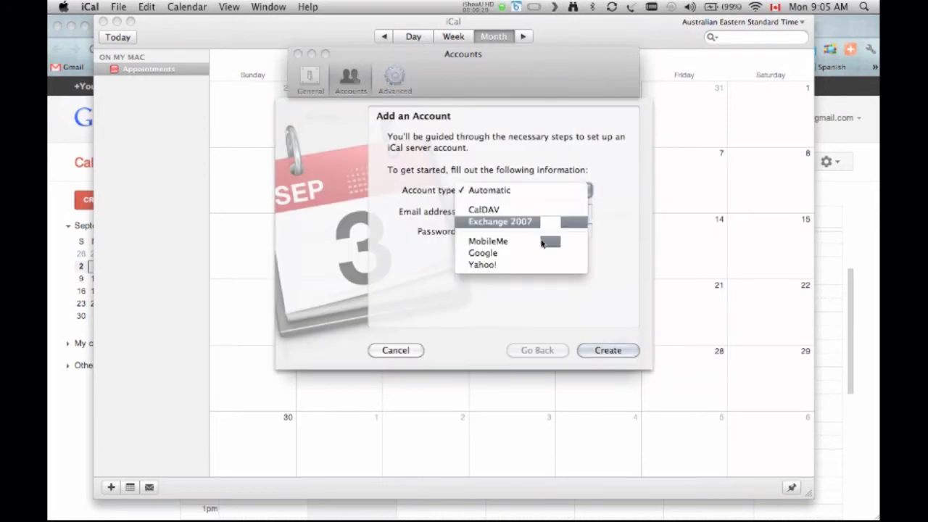
{"action": "left_click", "coordinate": [482, 252]}
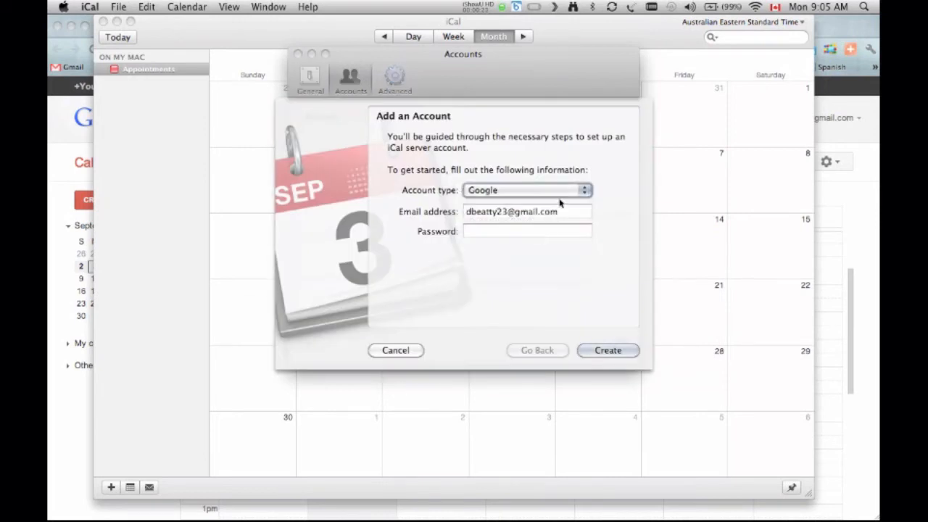
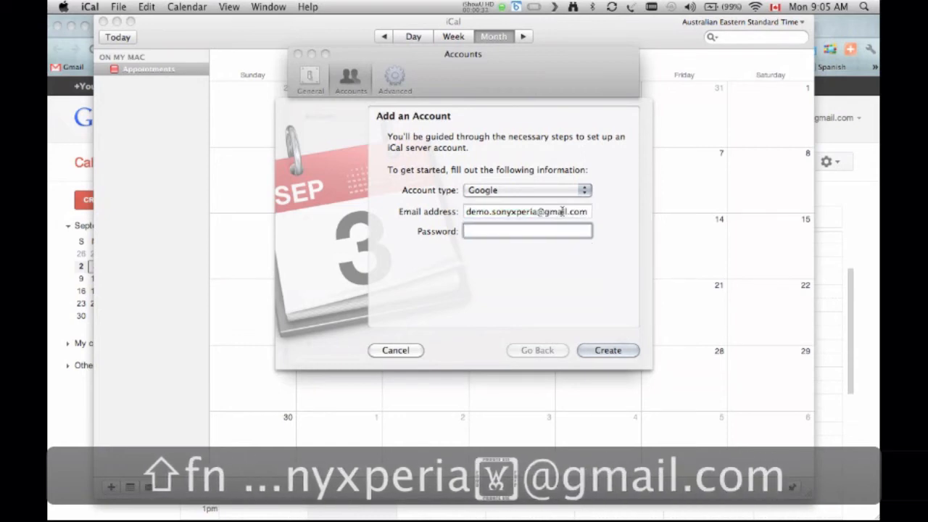
{"action": "type", "text": "•••••"}
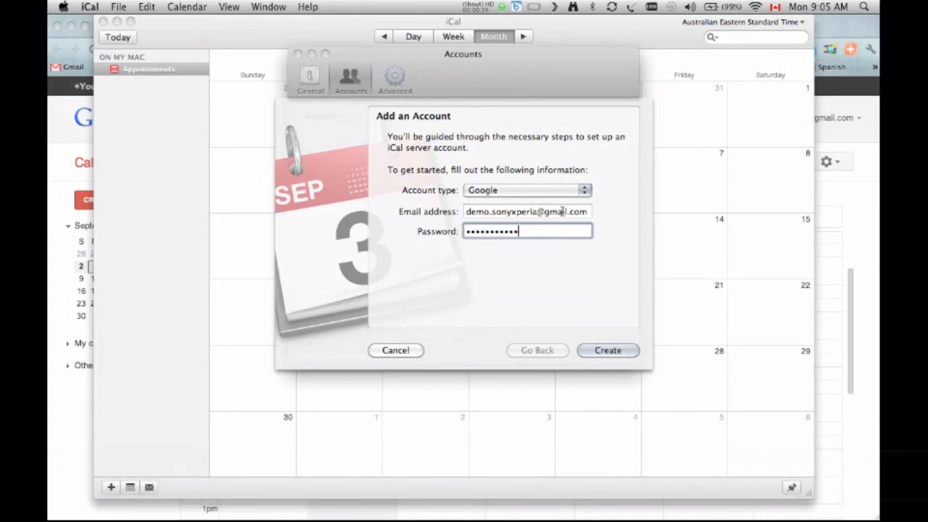
{"action": "left_click", "coordinate": [608, 350]}
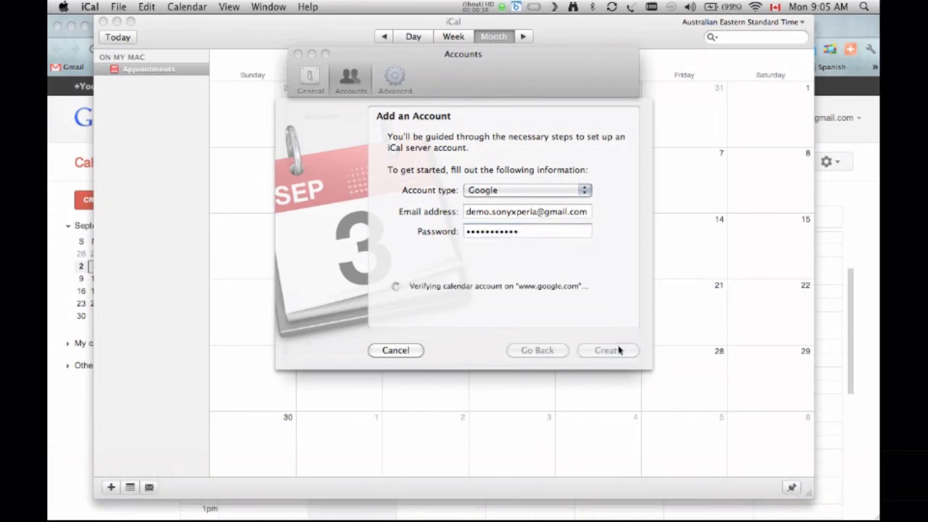
{"action": "left_click", "coordinate": [607, 350]}
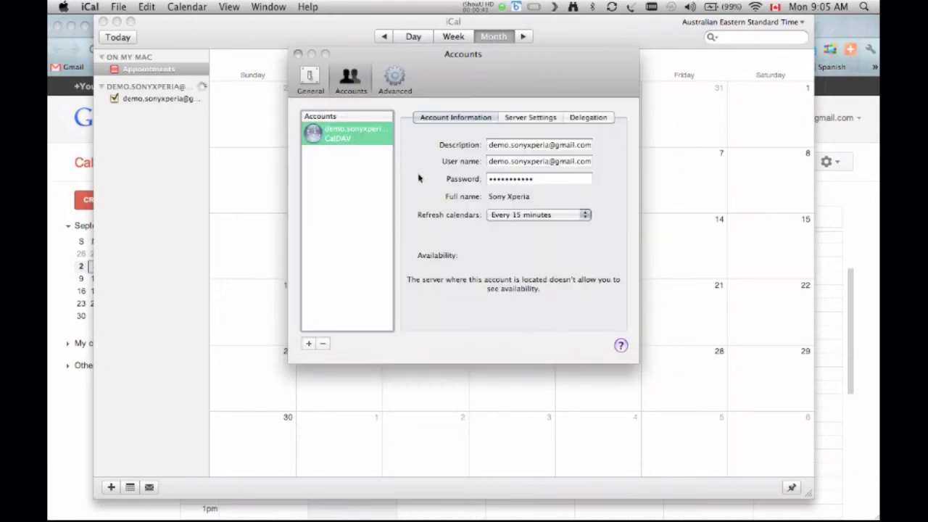
Step: Set the Google account to refresh calendars every minute and close the Accounts window
{"action": "left_click", "coordinate": [537, 214]}
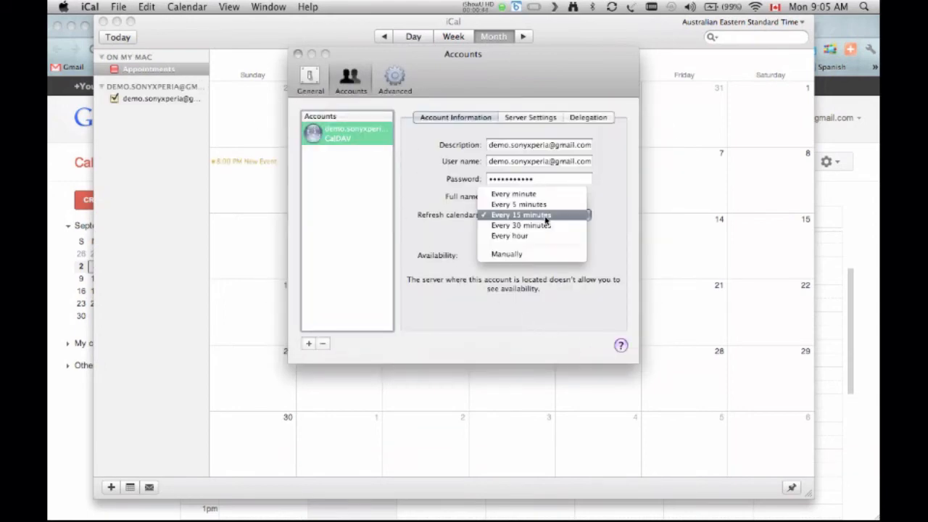
{"action": "mouse_move", "coordinate": [518, 204]}
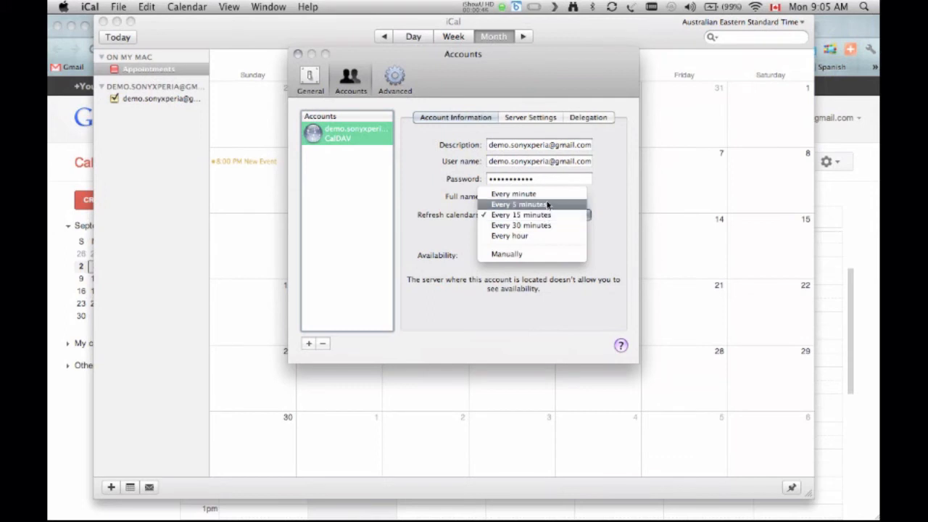
{"action": "left_click", "coordinate": [514, 194]}
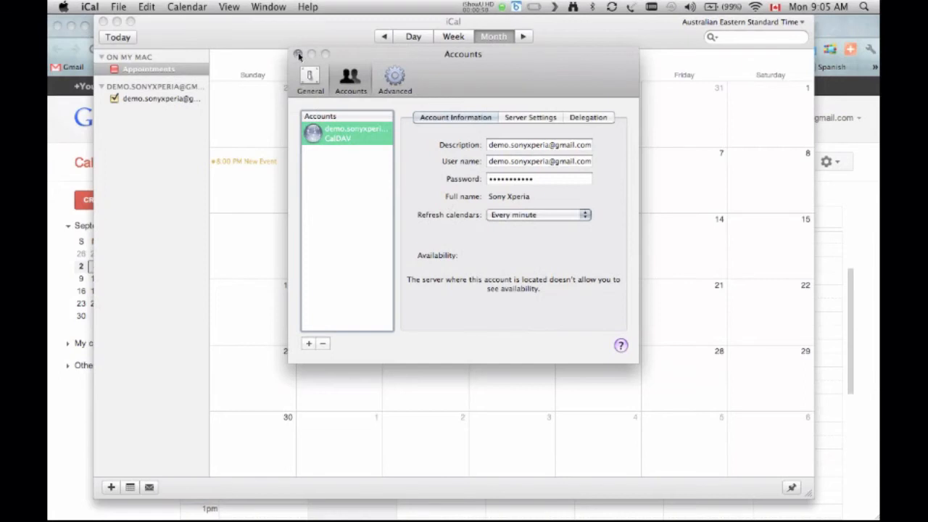
{"action": "left_click", "coordinate": [297, 54]}
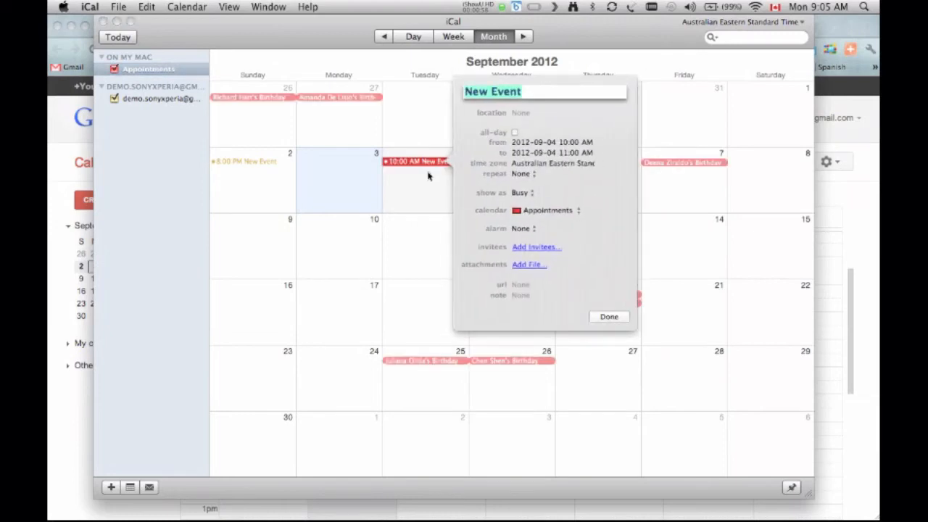
Step: Move the September 4 event into the Google calendar and name it 'Demo'
{"action": "left_click", "coordinate": [547, 210]}
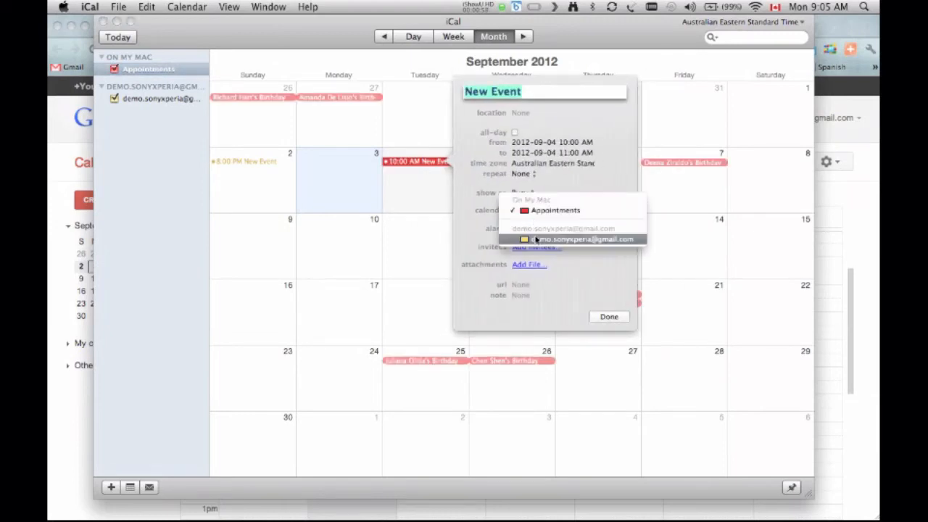
{"action": "left_click", "coordinate": [586, 239]}
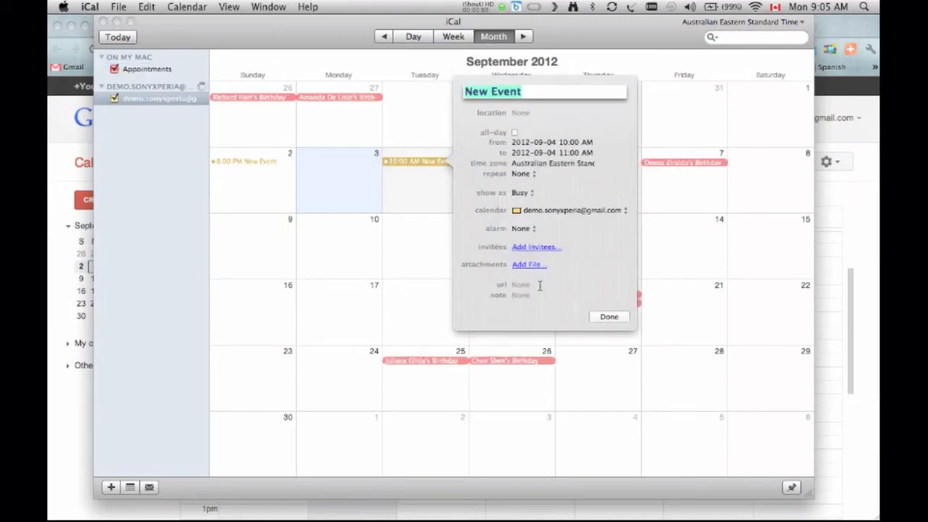
{"action": "left_click", "coordinate": [521, 227]}
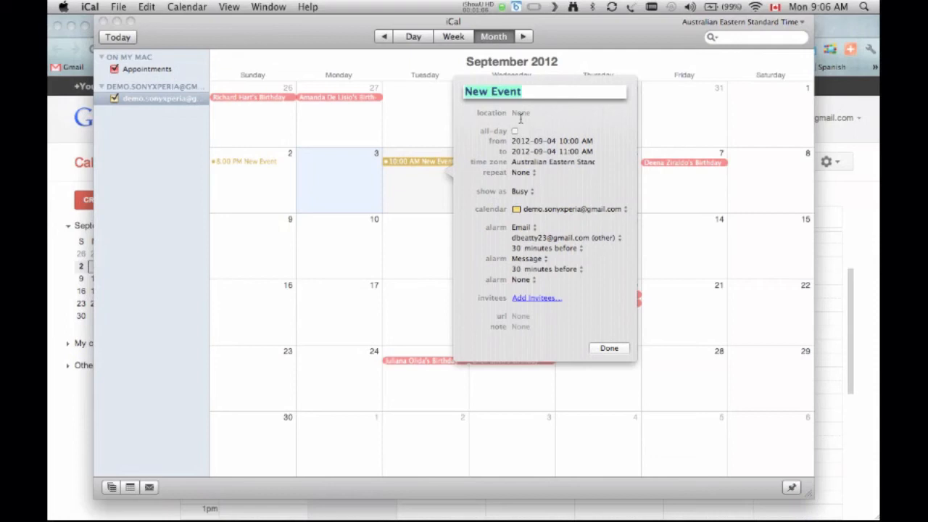
{"action": "type", "text": "Bl"}
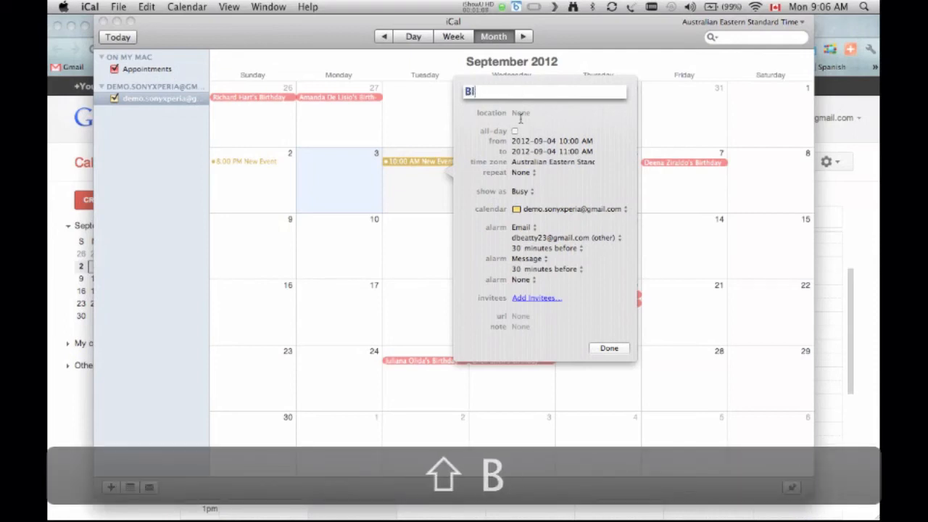
{"action": "type", "text": "Demo"}
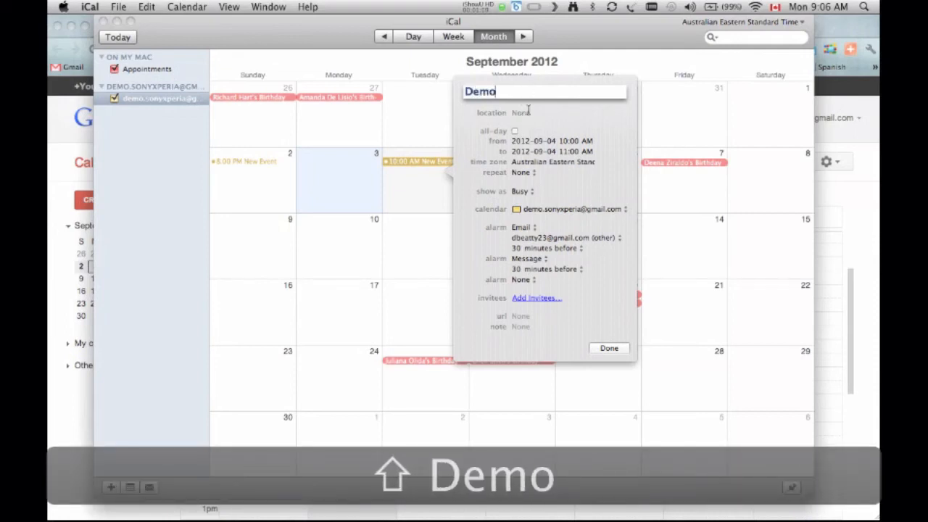
{"action": "left_click", "coordinate": [608, 348]}
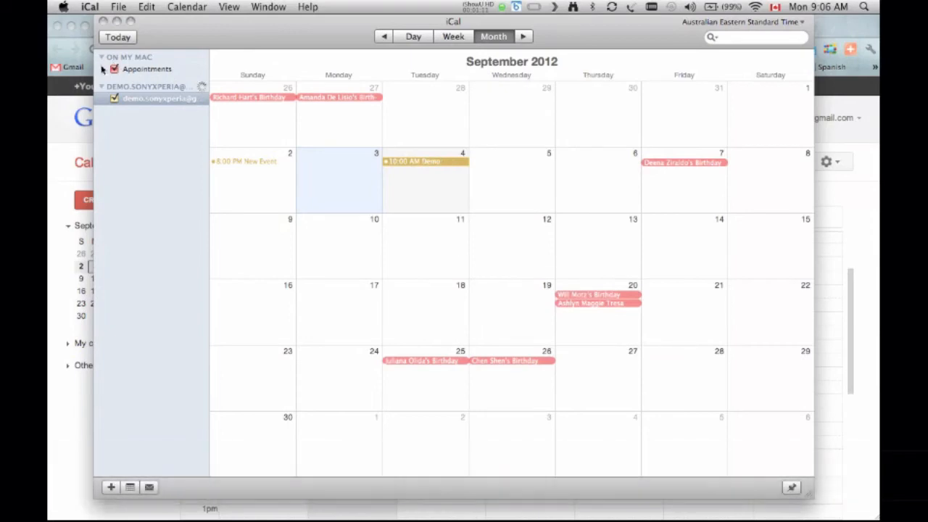
Step: Create a 'Demo2' event on September 13
{"action": "left_click", "coordinate": [114, 69]}
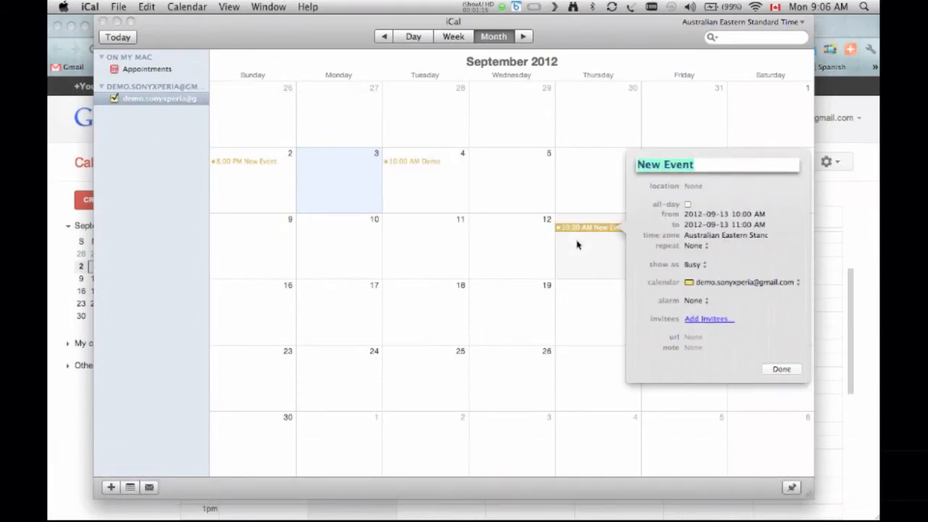
{"action": "type", "text": "Demo2"}
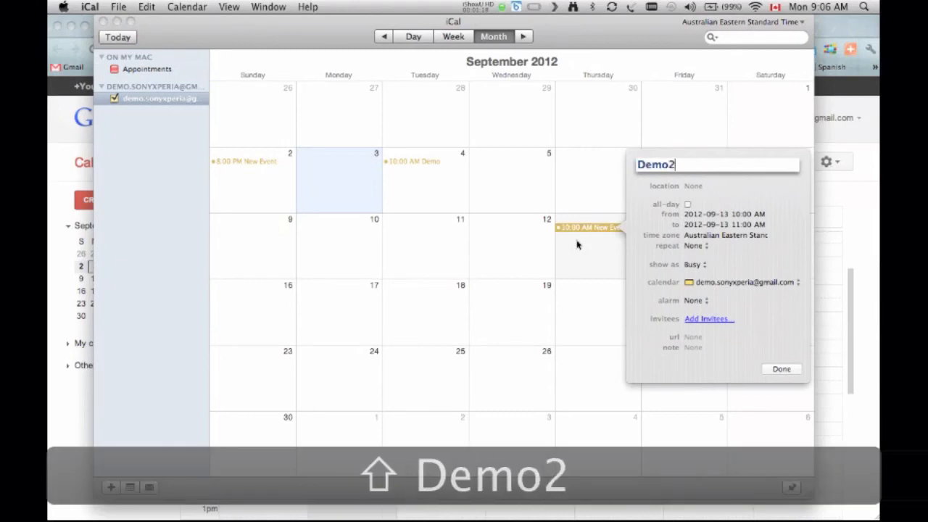
{"action": "mouse_move", "coordinate": [752, 277]}
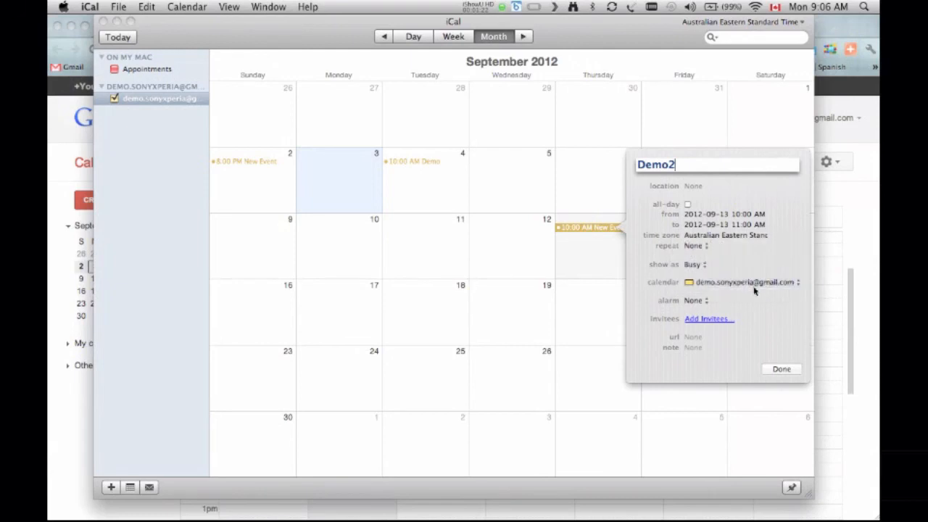
{"action": "left_click", "coordinate": [781, 369]}
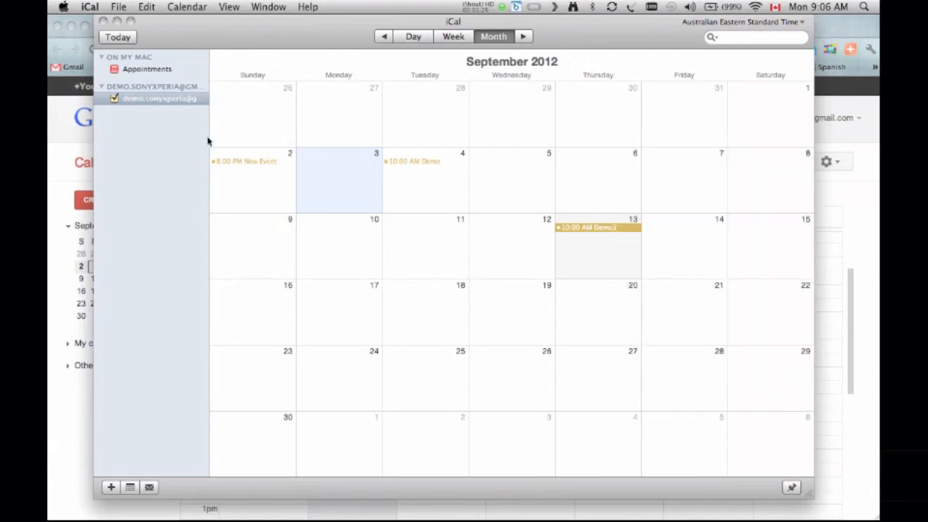
{"action": "mouse_move", "coordinate": [303, 33]}
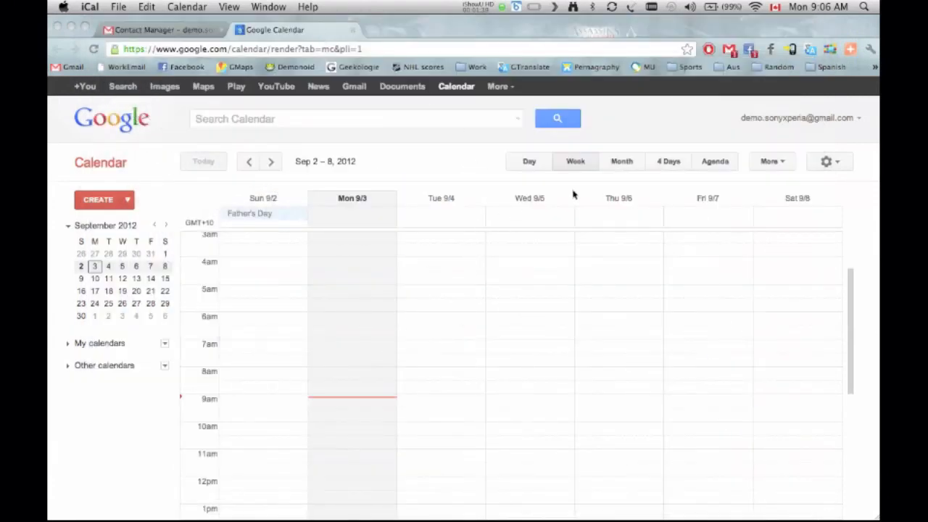
{"action": "mouse_move", "coordinate": [496, 51]}
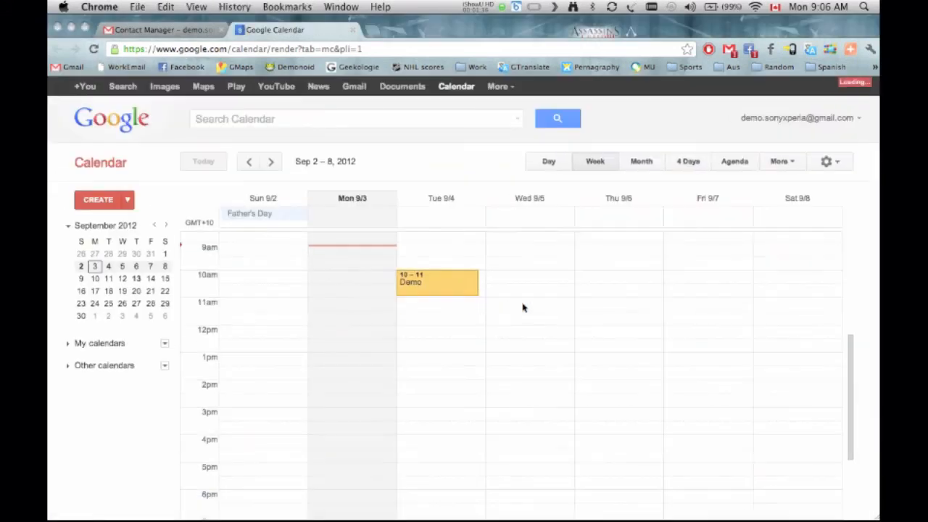
Step: Switch Google Calendar to month view and create a Demo3 event on September 18
{"action": "left_click", "coordinate": [621, 161]}
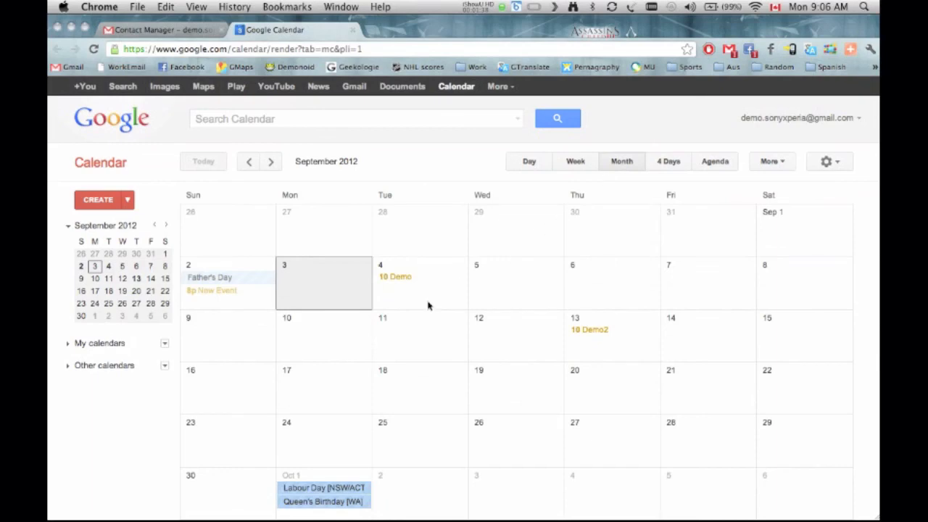
{"action": "mouse_move", "coordinate": [614, 352]}
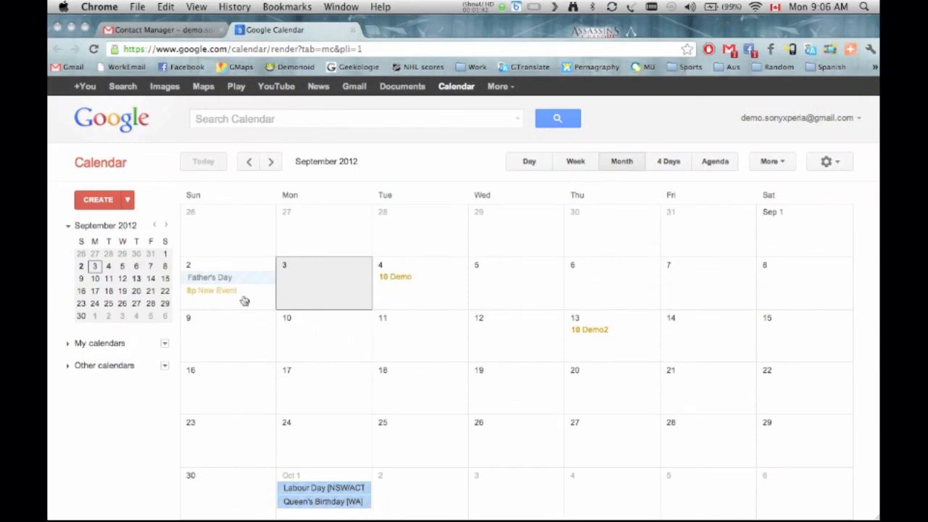
{"action": "mouse_move", "coordinate": [431, 377]}
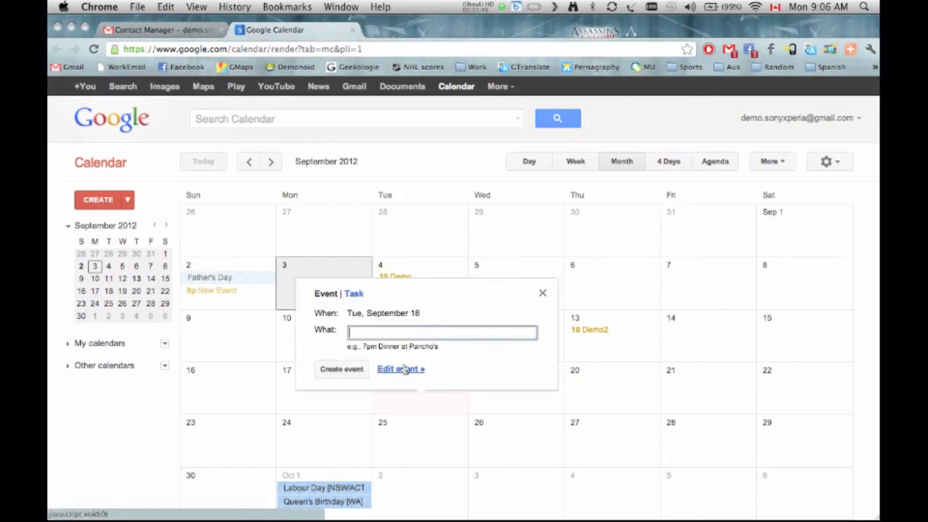
{"action": "type", "text": "Demo3"}
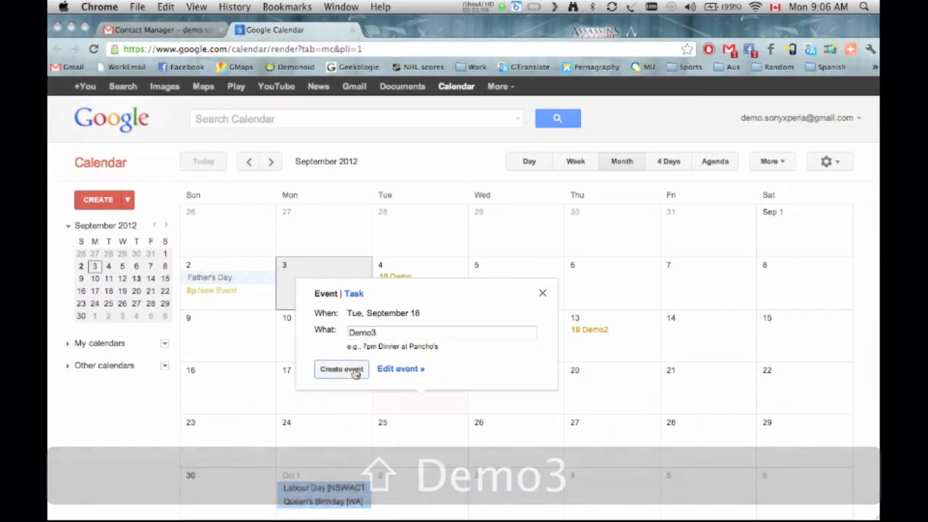
{"action": "left_click", "coordinate": [341, 369]}
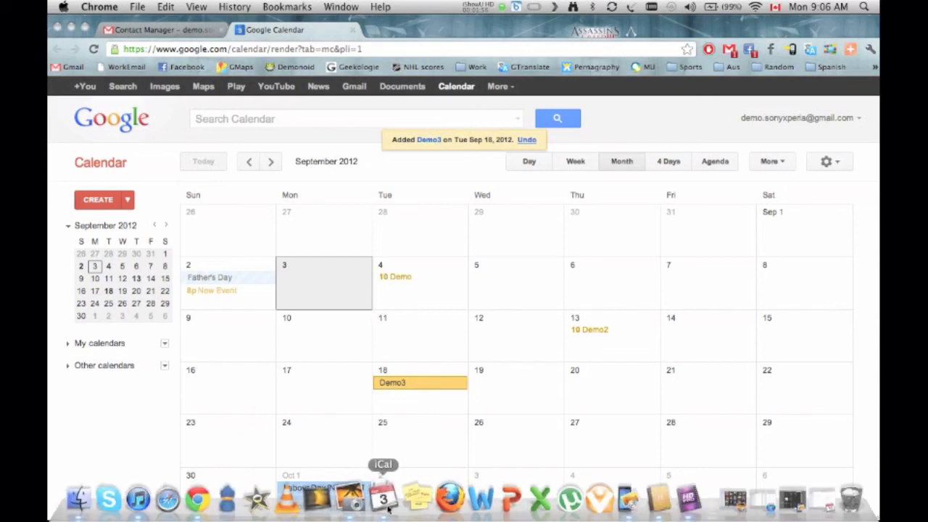
Step: Bring iCal to the front and refresh its Google calendar from the sidebar
{"action": "left_click", "coordinate": [383, 498]}
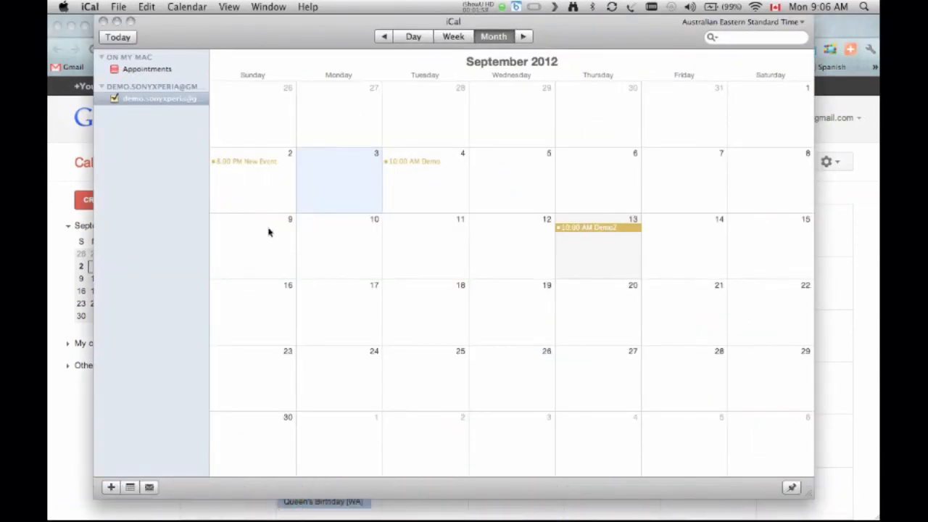
{"action": "right_click", "coordinate": [157, 98]}
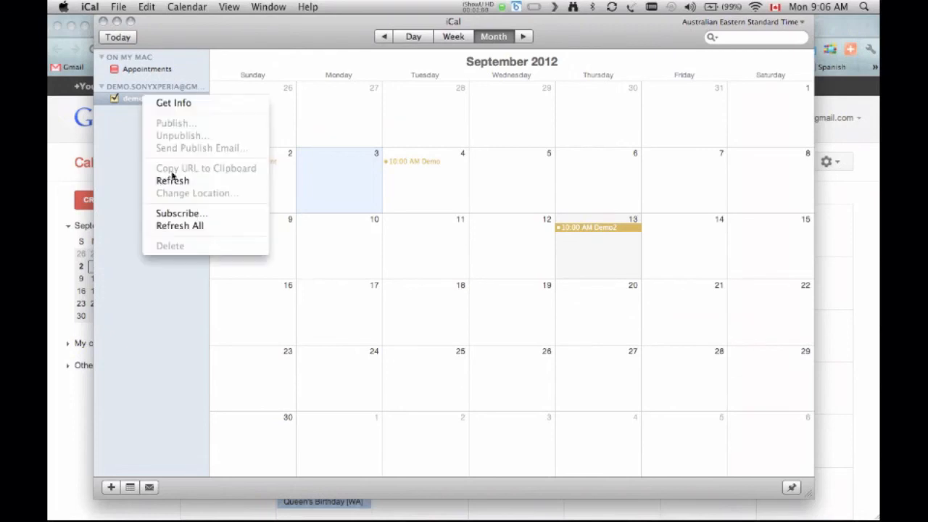
{"action": "left_click", "coordinate": [179, 225]}
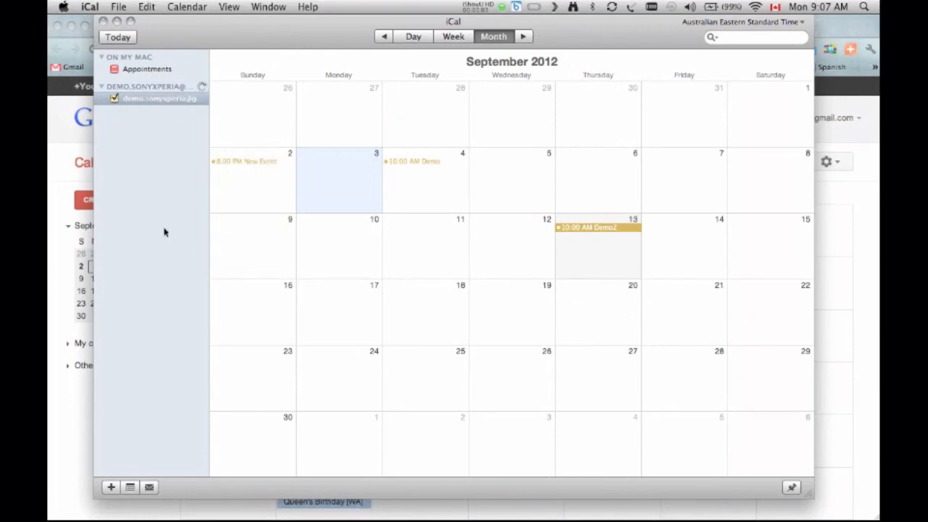